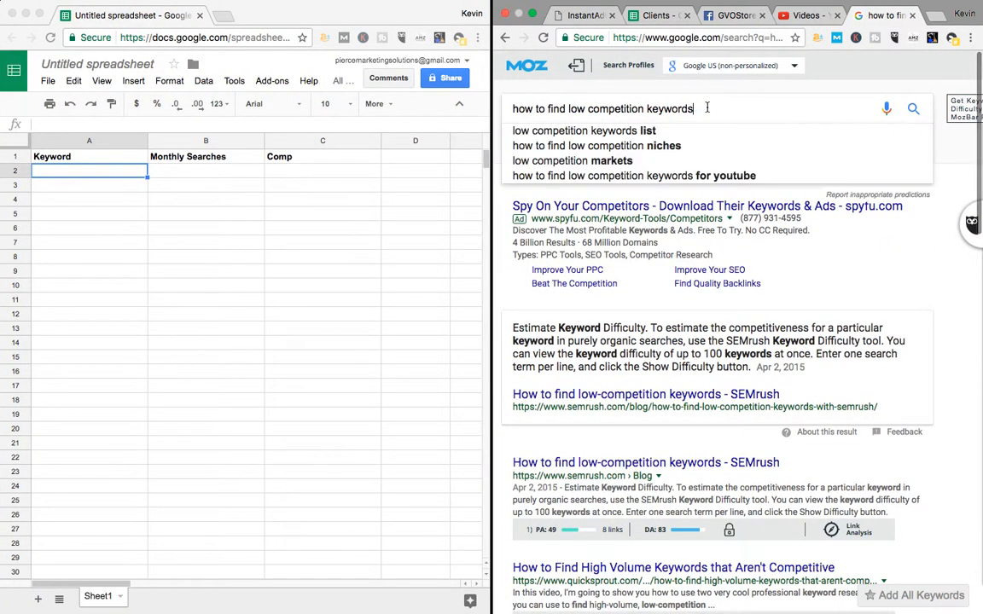
# - Clear the previous query from the Google search box, ready for a new search
pyautogui.write('for freeeeee')
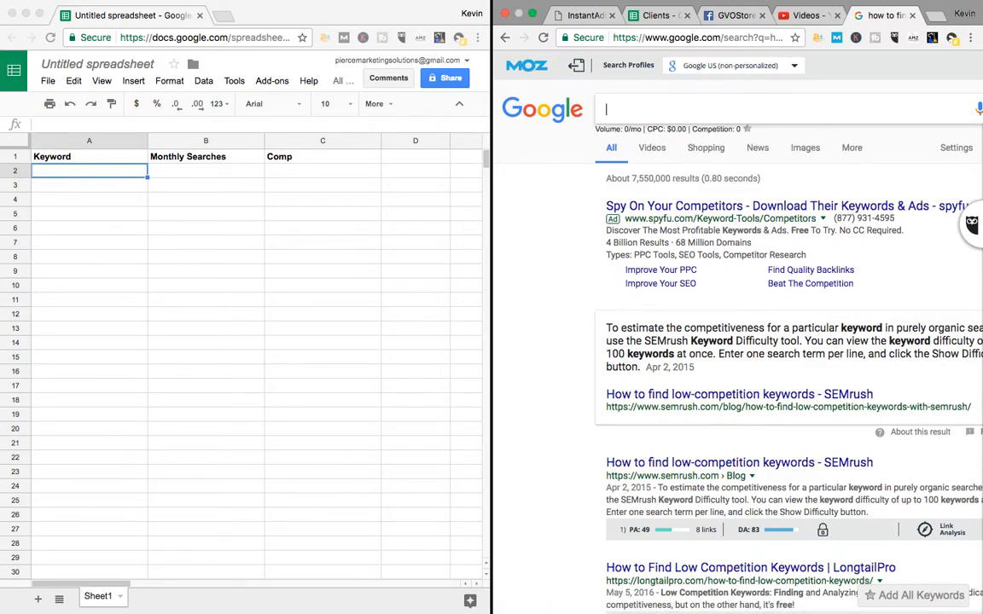
pyautogui.click(777, 109)
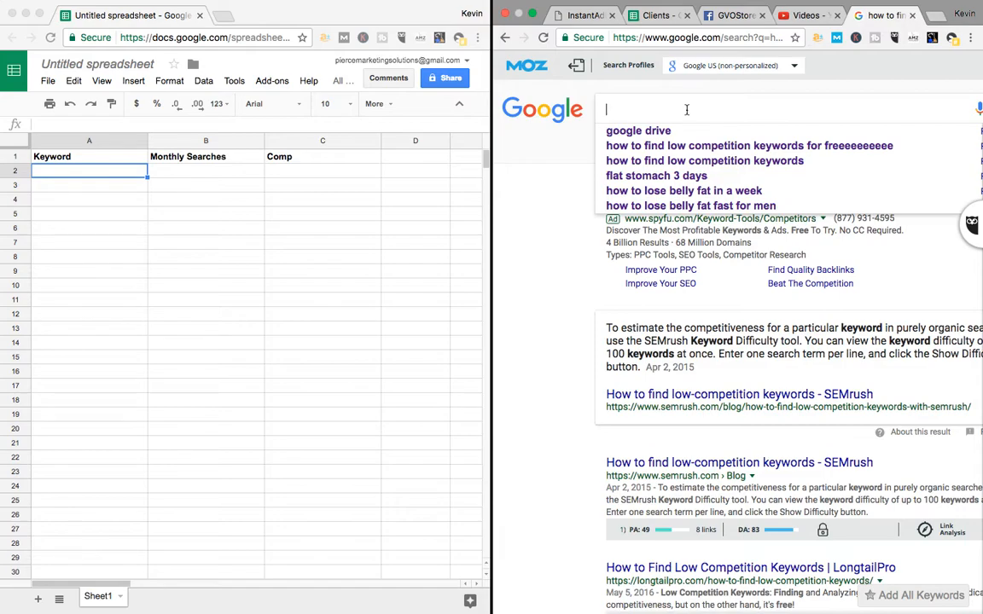
# - Search 'best running shoes under 100' and note MozBar's 590/mo volume and 0.88 competition
pyautogui.write('running')
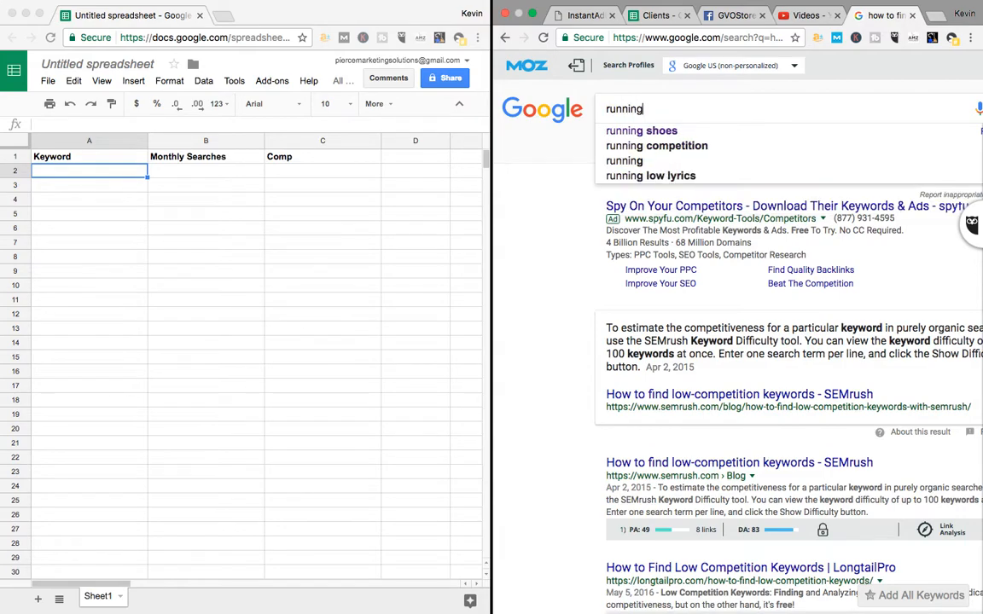
pyautogui.write('shoes under 100')
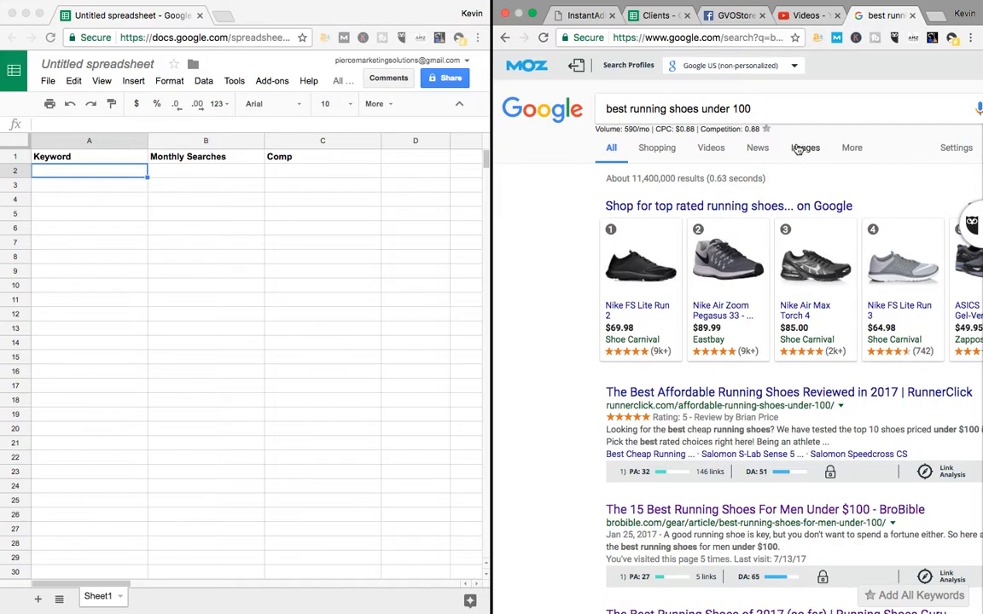
pyautogui.moveTo(792, 116)
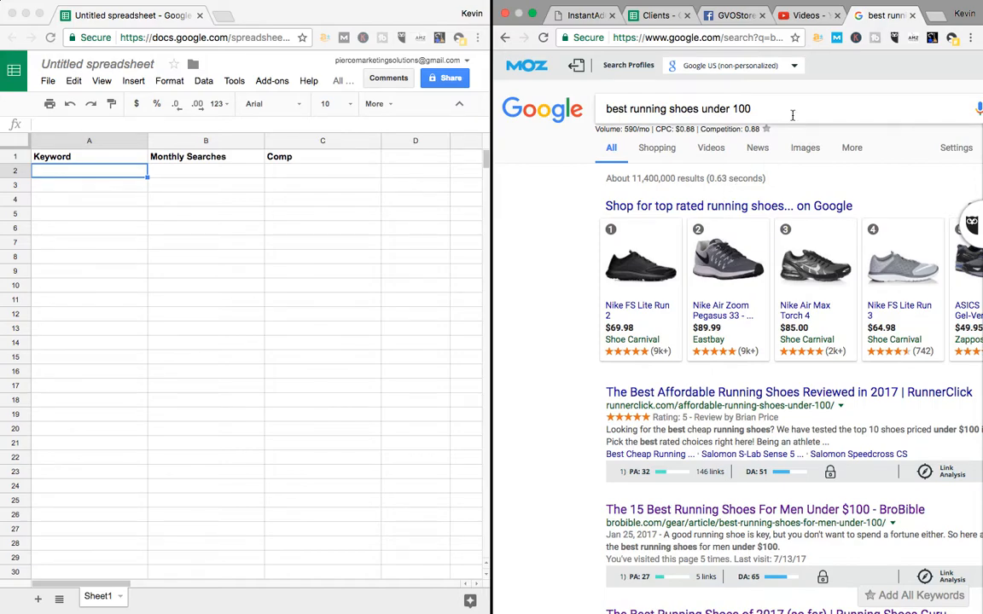
pyautogui.moveTo(600, 128)
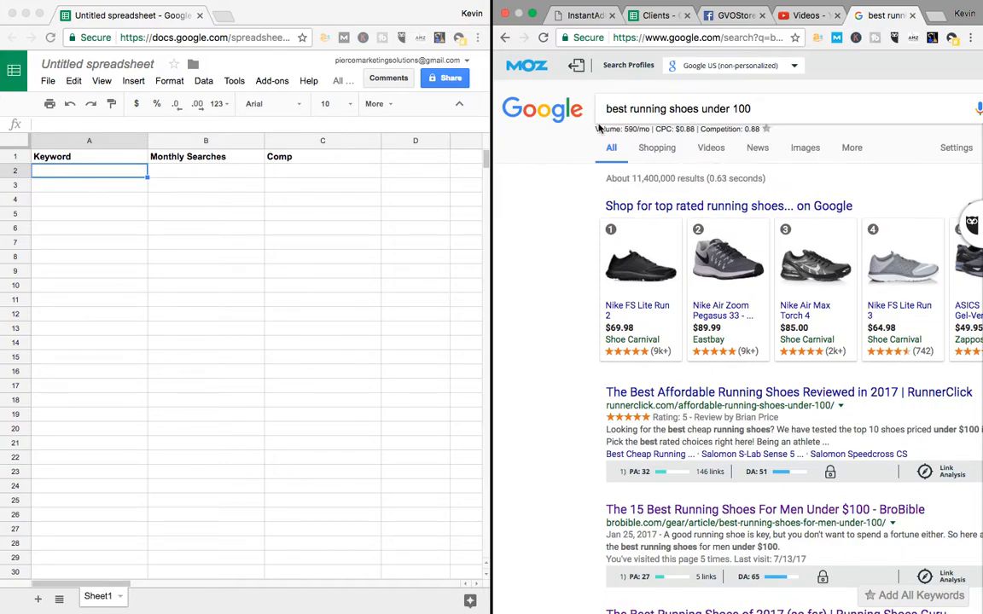
# - Enter 'best running shoes under 100' with 590 searches in row 2 and widen column A
pyautogui.write('best running shoes under 100')
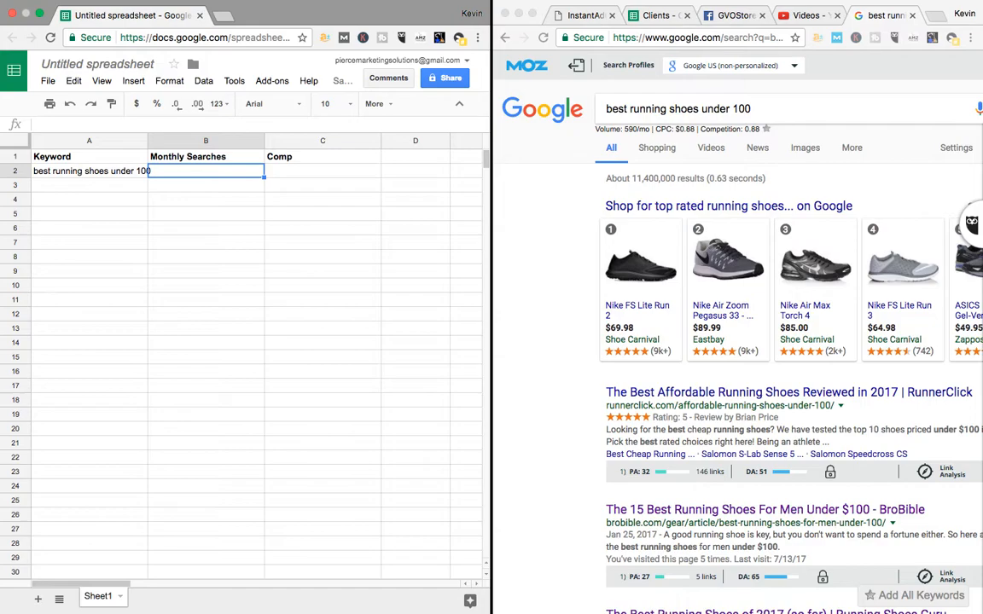
pyautogui.write('590')
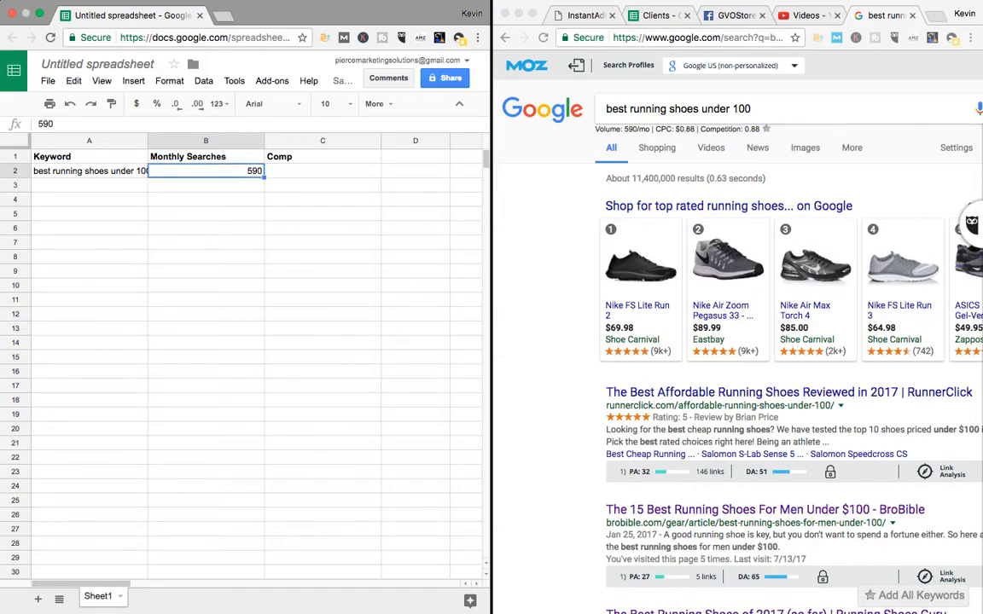
pyautogui.click(322, 171)
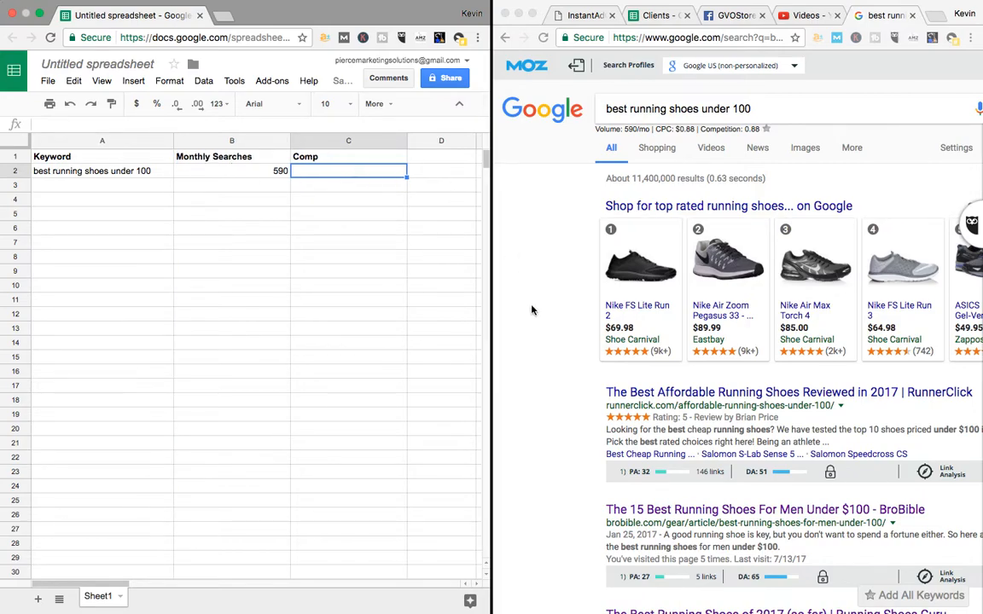
# - Compare the ranking pages' MozBar PA/DA scores and record Comp 7 in C2
pyautogui.scroll(-3)
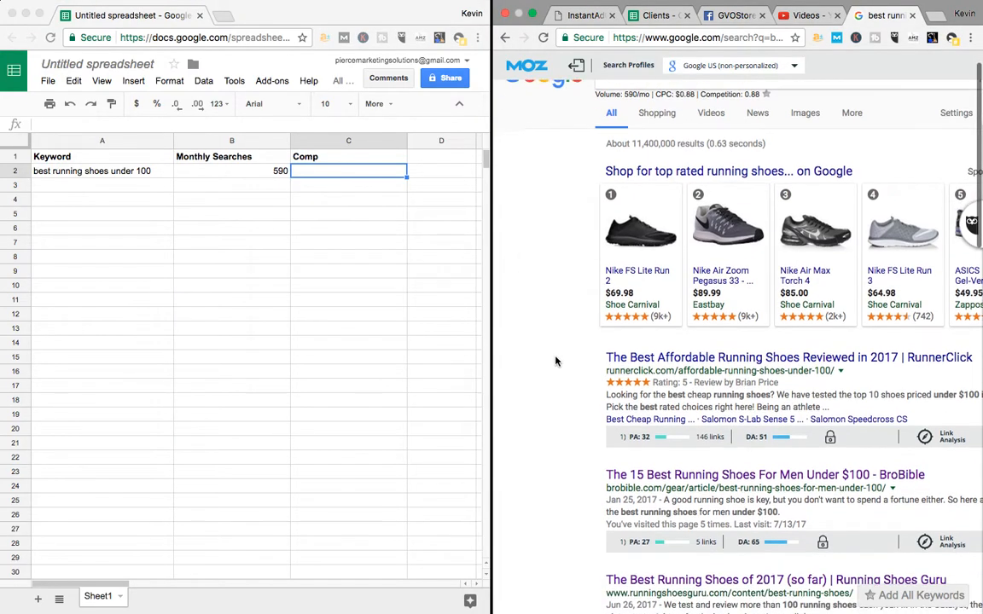
pyautogui.scroll(-3)
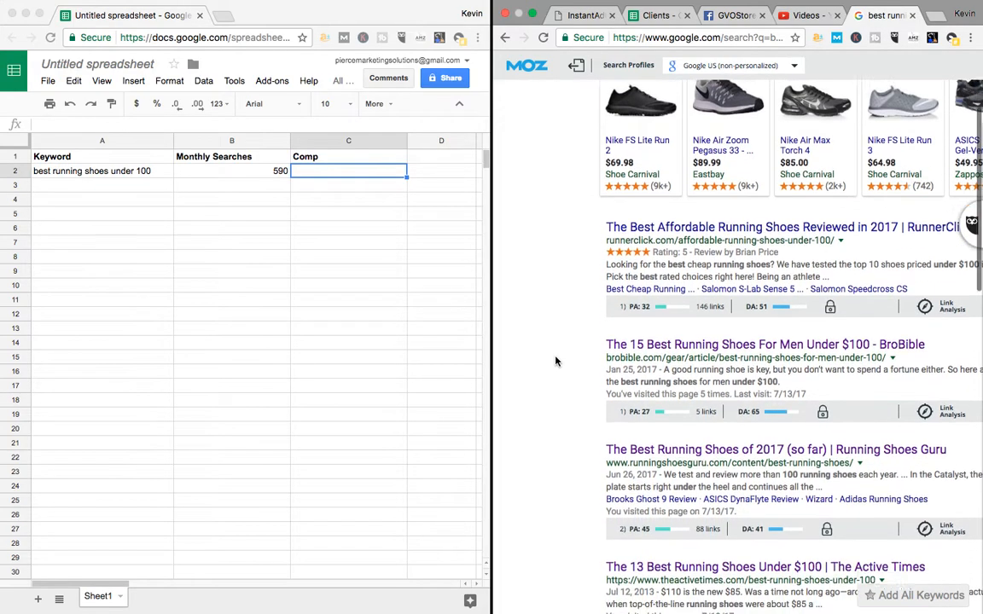
pyautogui.scroll(-3)
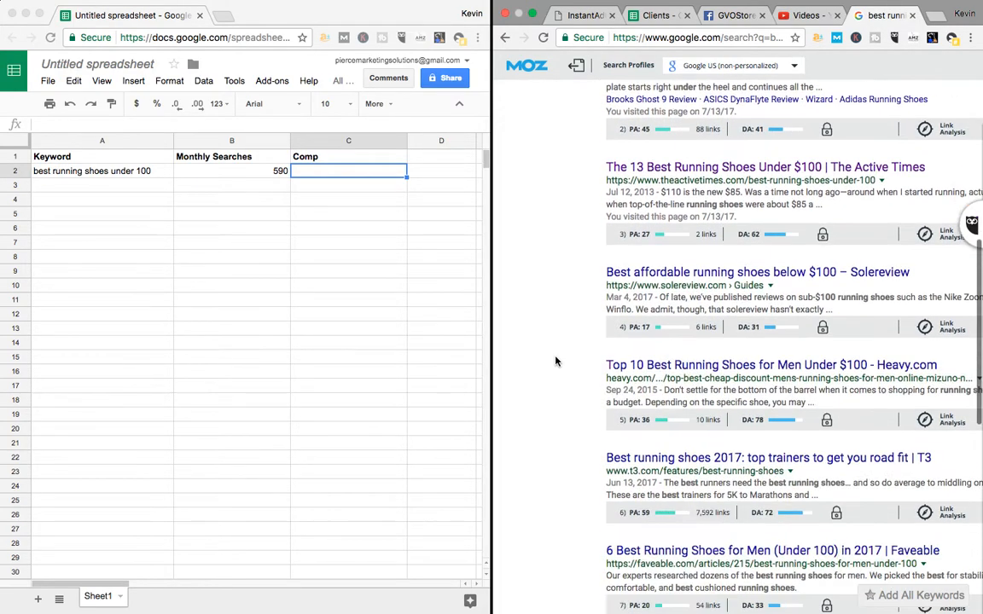
pyautogui.scroll(-3)
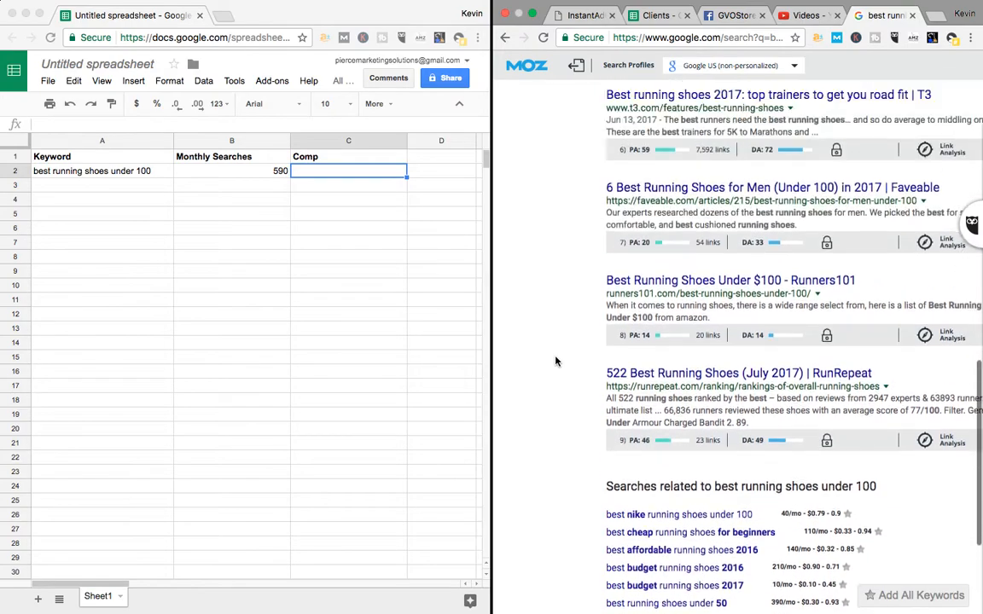
pyautogui.scroll(3)
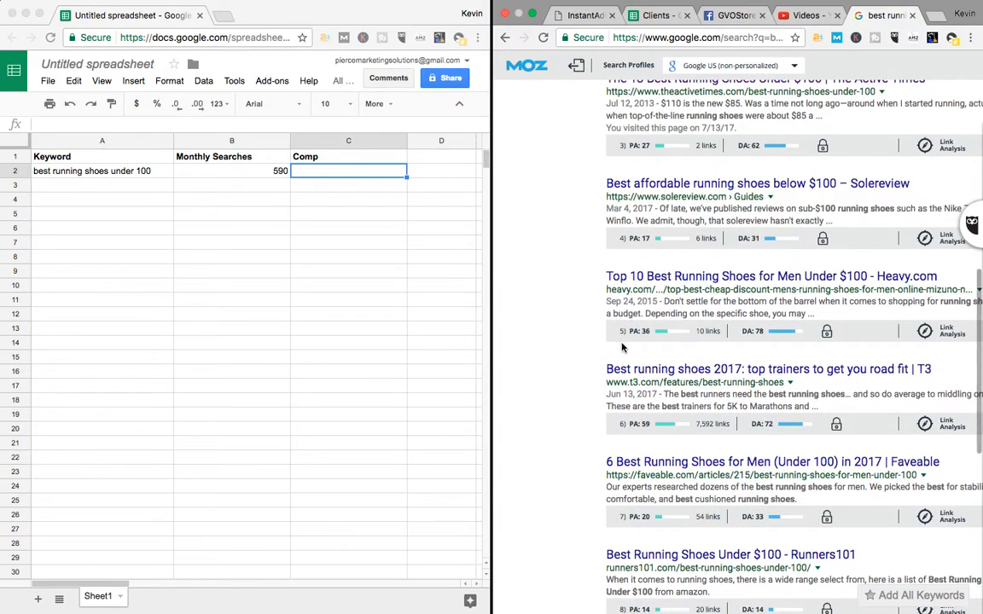
pyautogui.scroll(3)
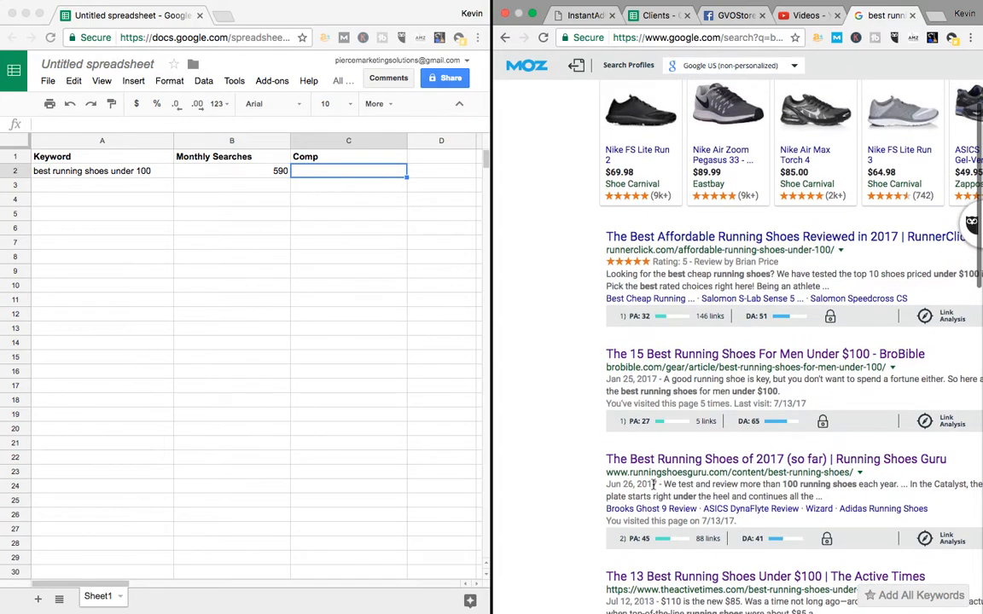
pyautogui.scroll(-3)
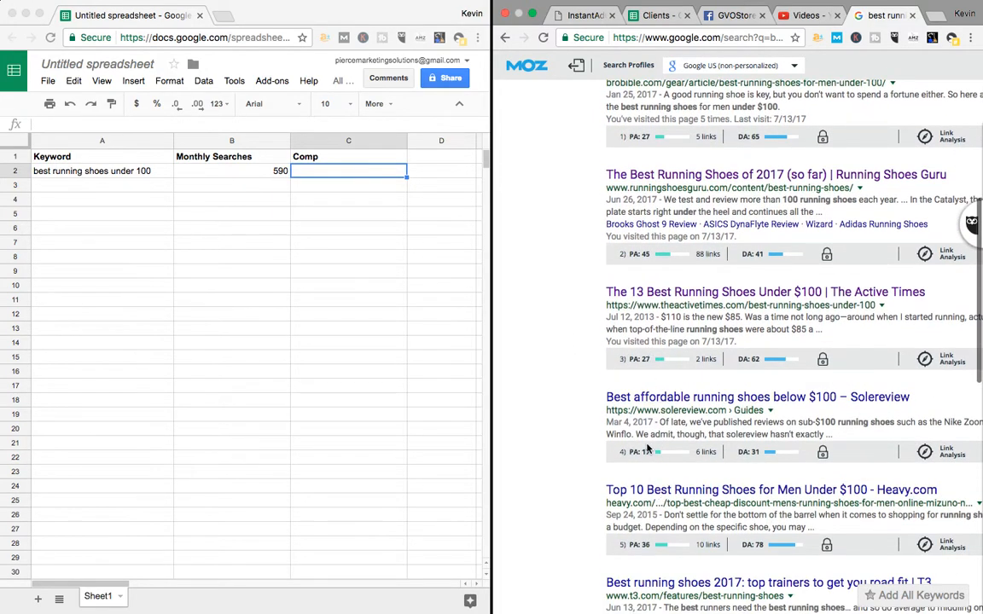
pyautogui.scroll(-3)
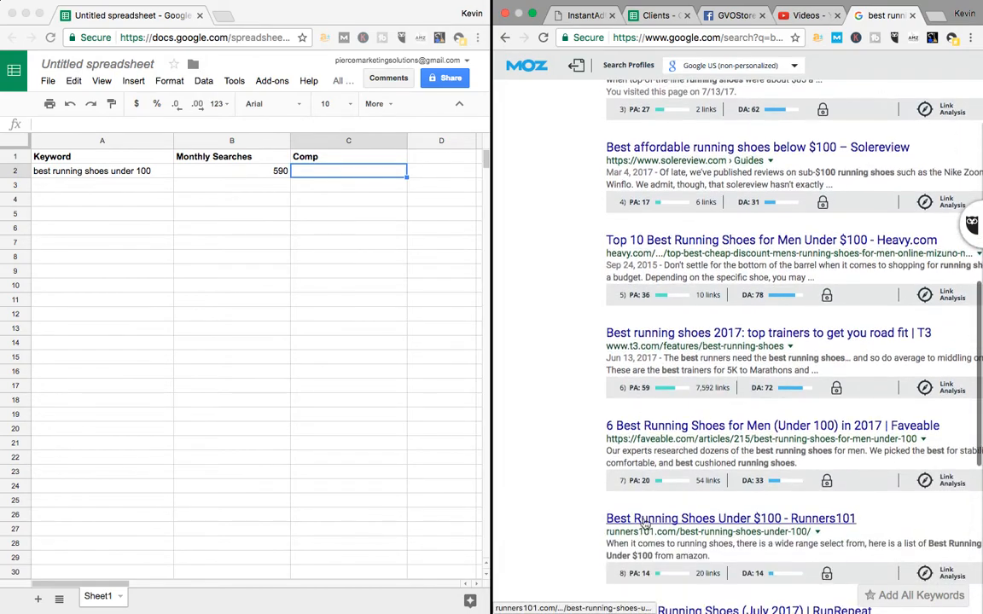
pyautogui.scroll(-3)
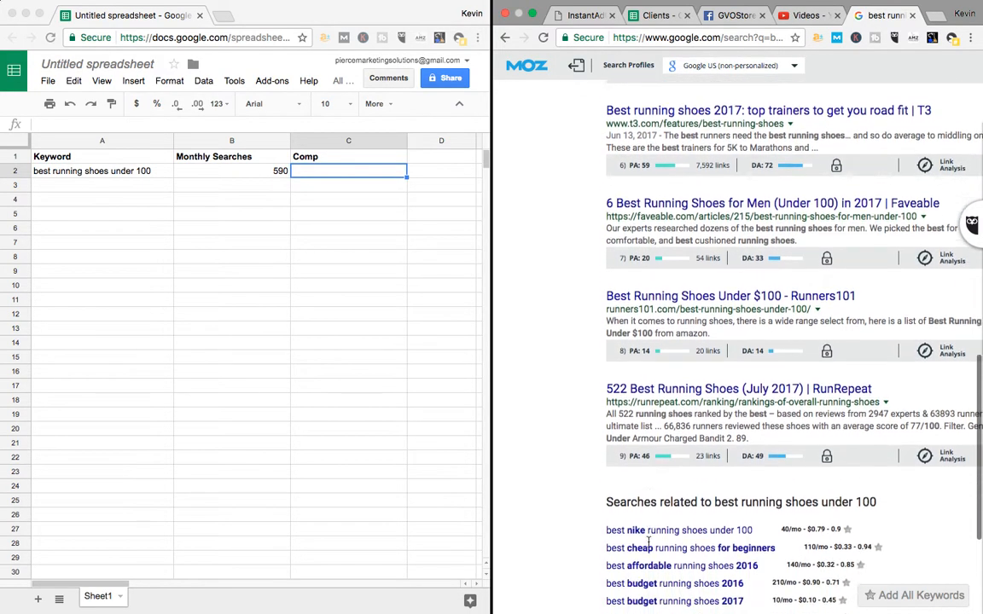
pyautogui.scroll(3)
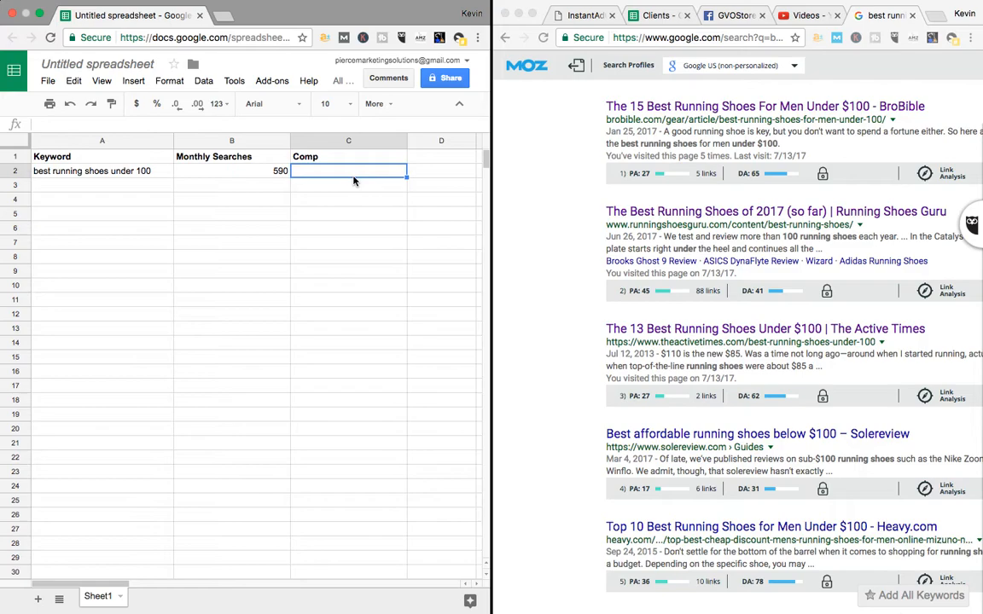
pyautogui.write('7')
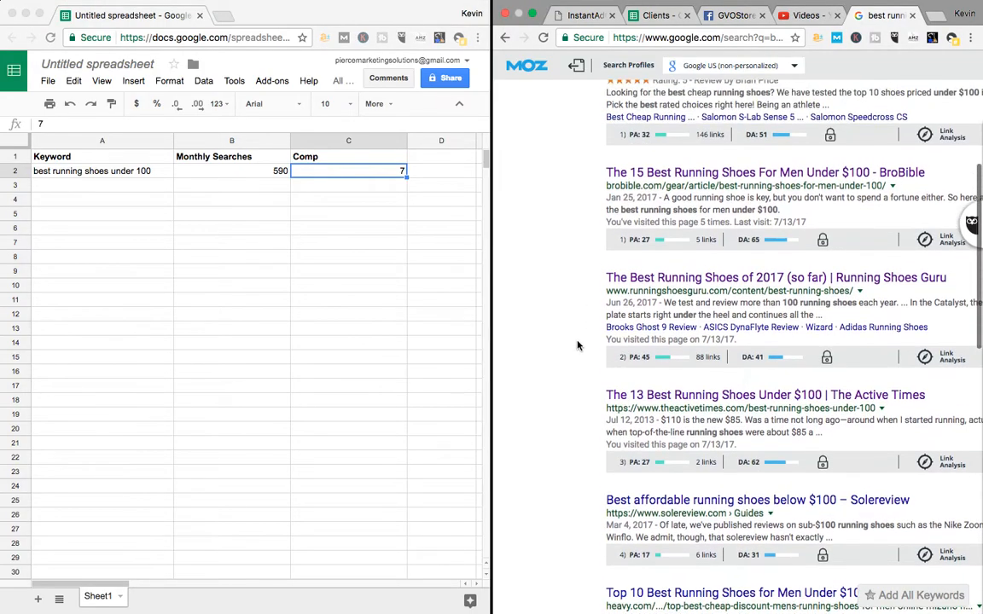
# - Scroll to the 'Searches related to' section showing MozBar monthly volumes
pyautogui.scroll(3)
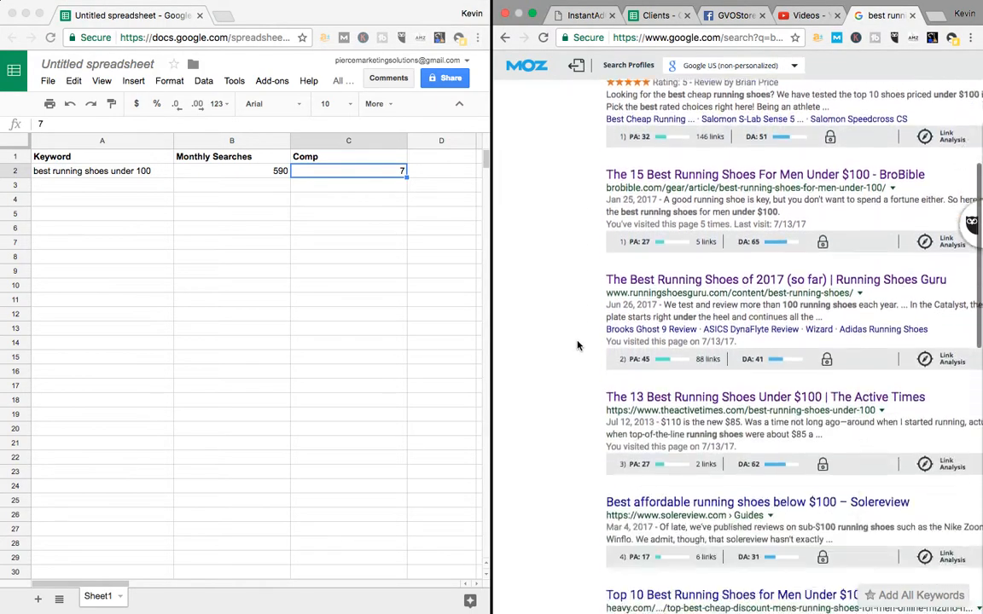
pyautogui.scroll(-3)
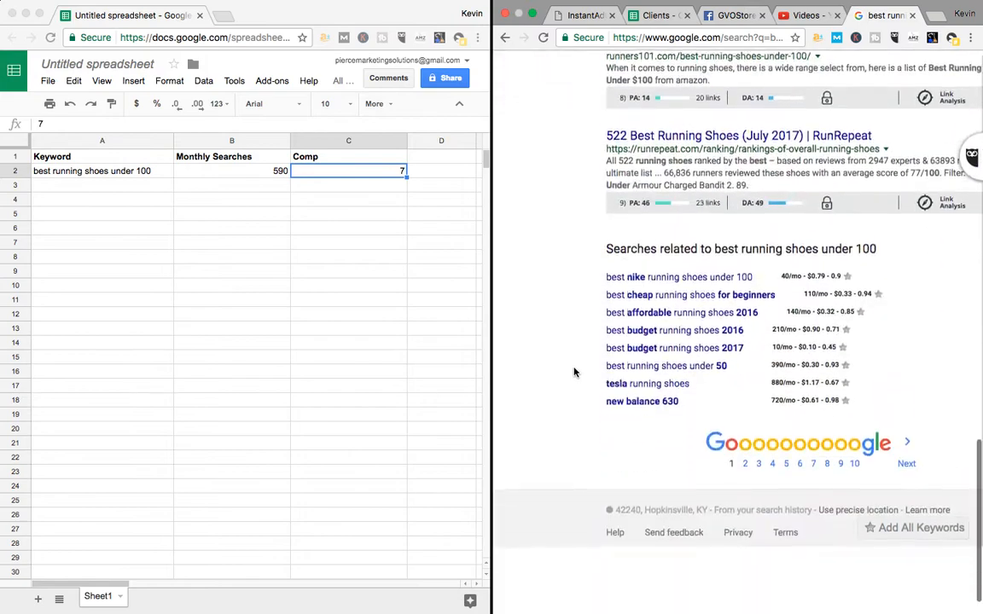
pyautogui.scroll(3)
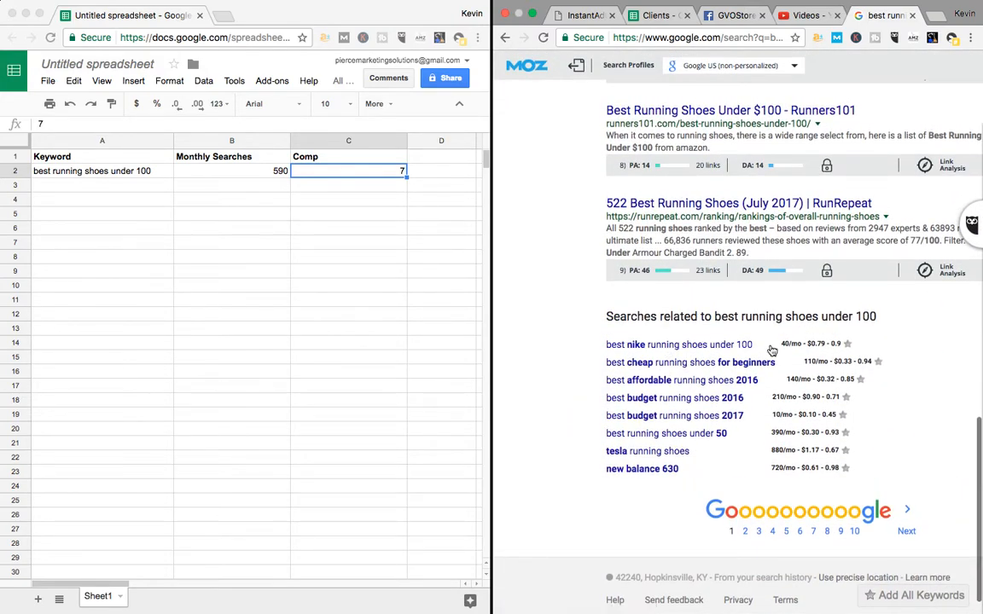
pyautogui.moveTo(793, 335)
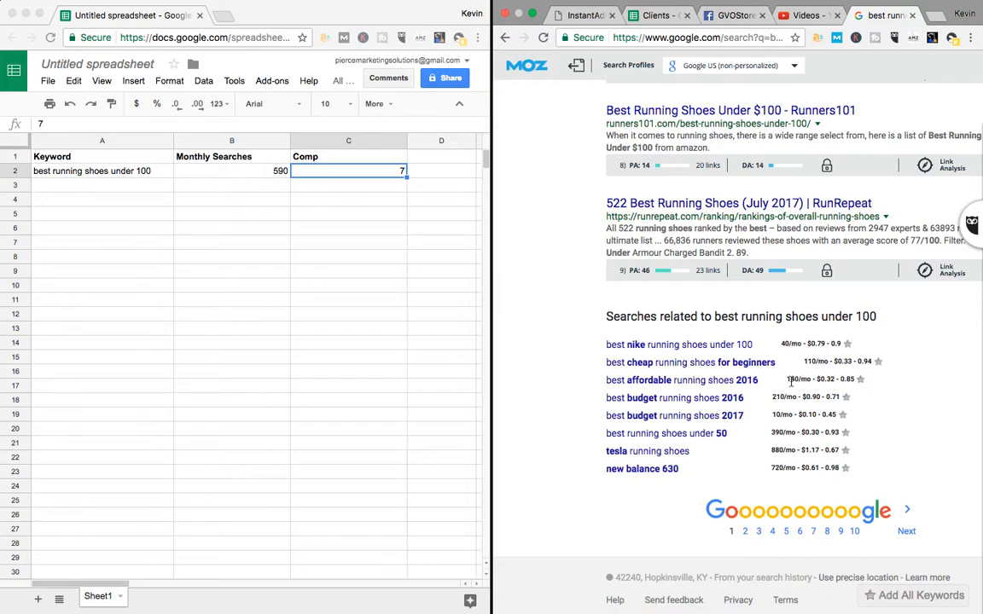
pyautogui.moveTo(572, 431)
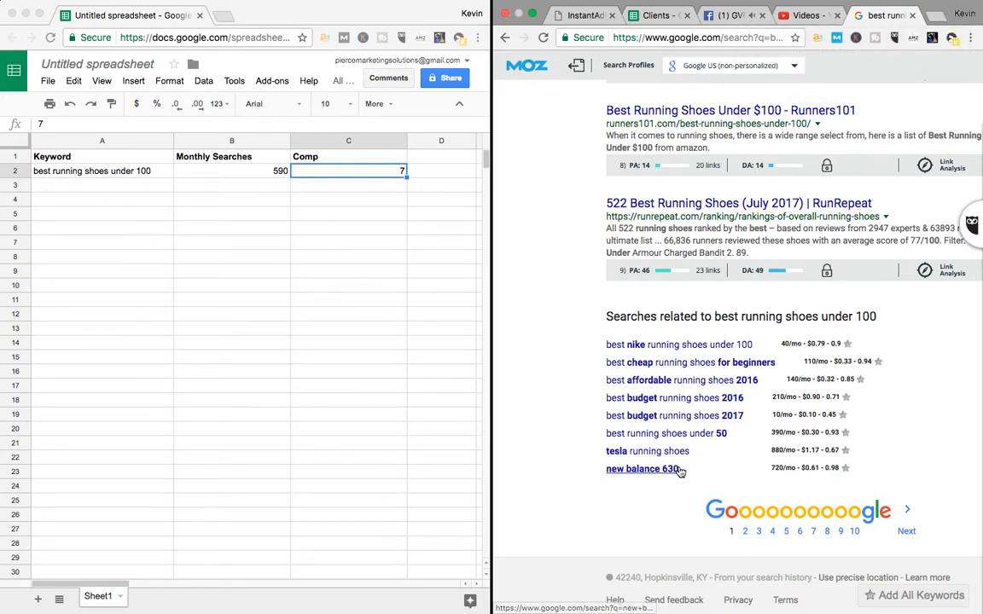
pyautogui.click(666, 433)
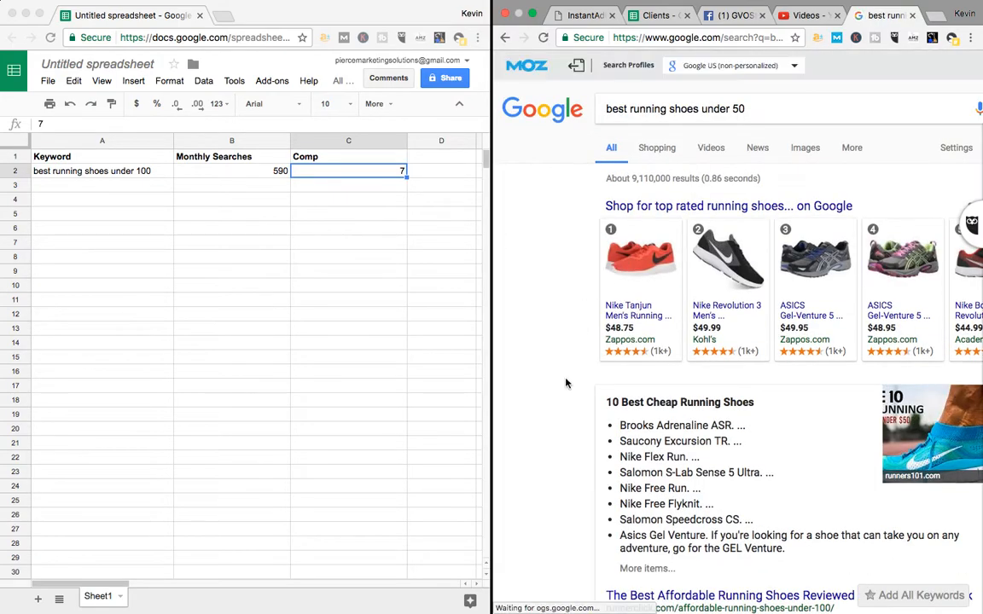
pyautogui.scroll(-3)
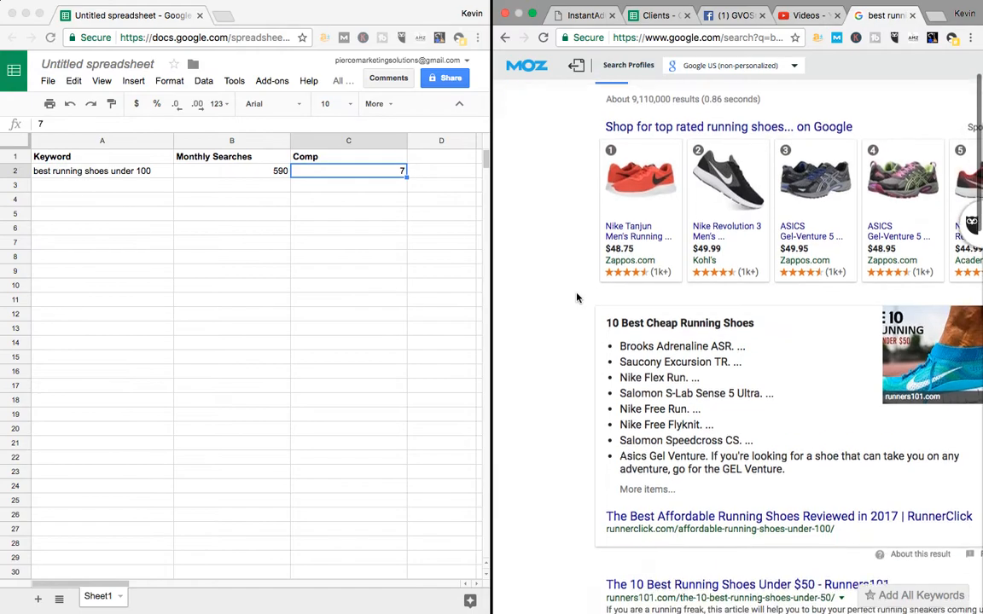
pyautogui.scroll(-3)
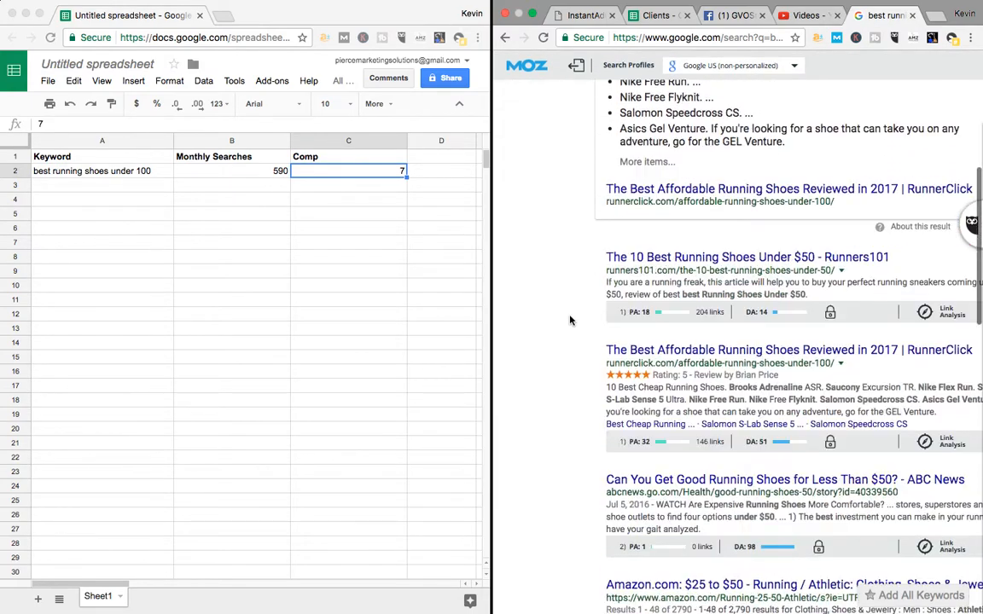
pyautogui.scroll(-3)
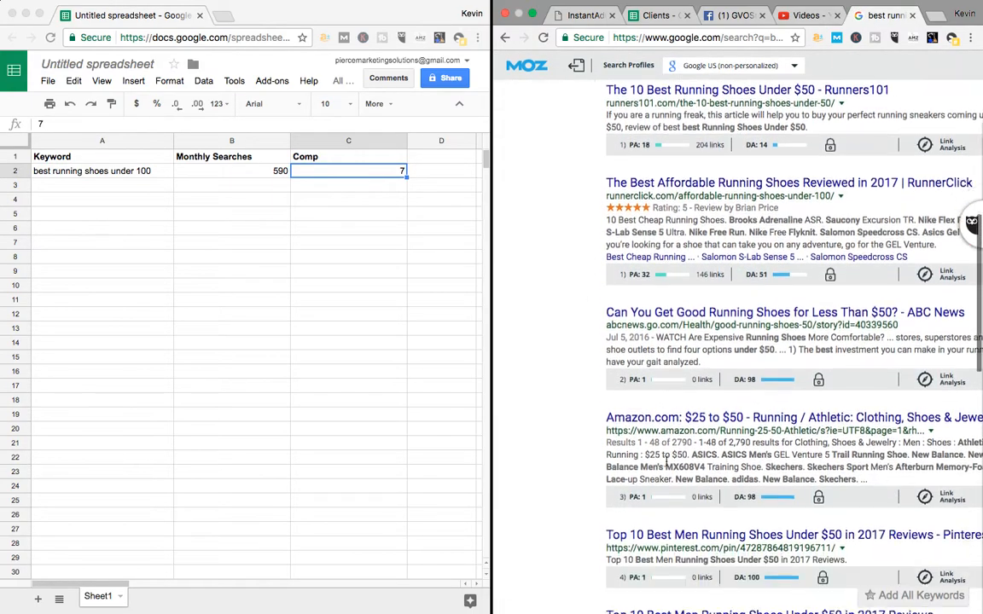
pyautogui.scroll(-3)
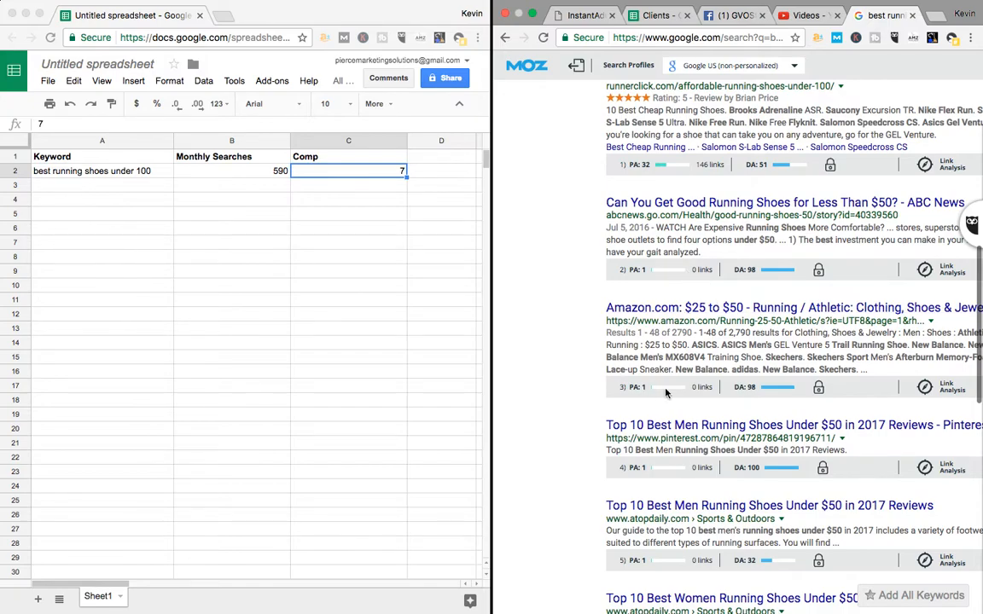
pyautogui.scroll(-3)
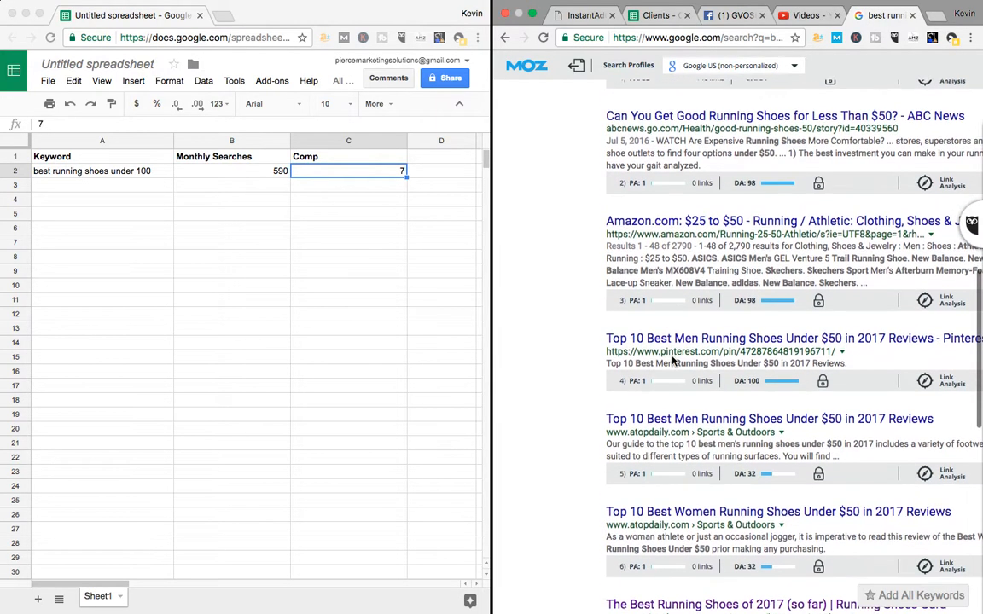
pyautogui.scroll(3)
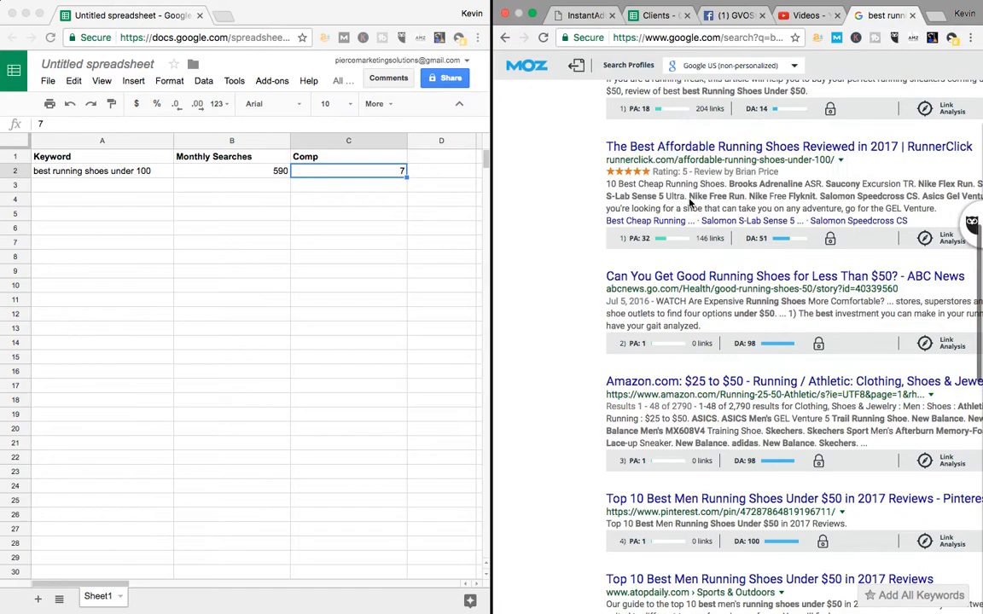
pyautogui.scroll(-3)
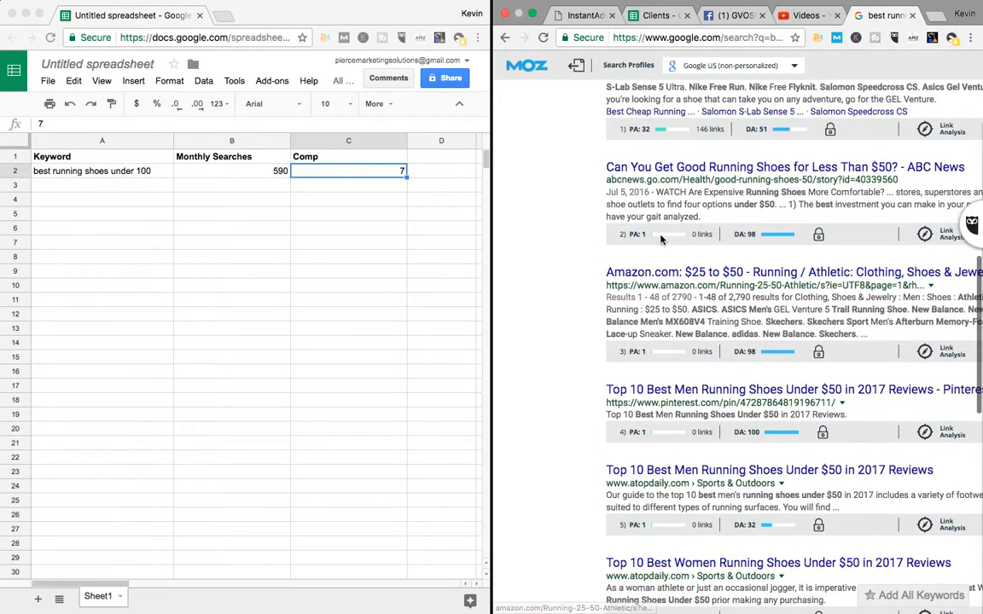
pyautogui.scroll(-3)
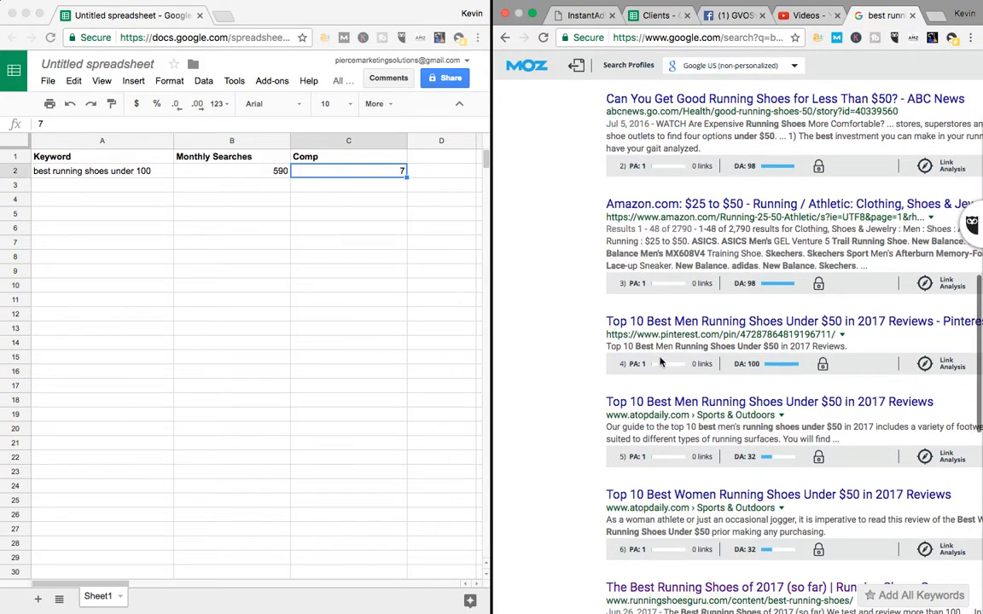
pyautogui.scroll(-3)
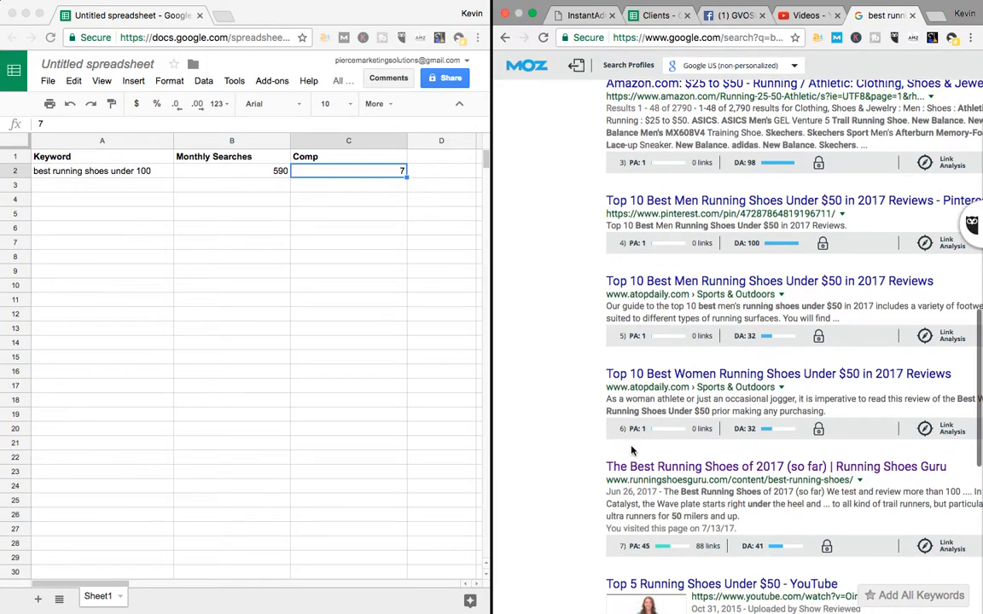
pyautogui.scroll(-3)
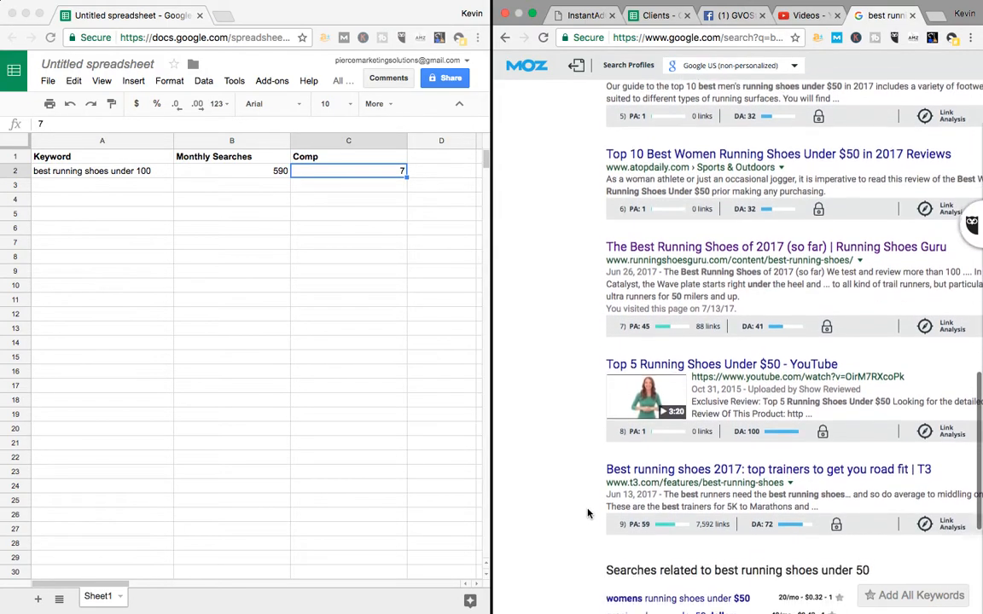
pyautogui.scroll(-3)
pyautogui.write('6')
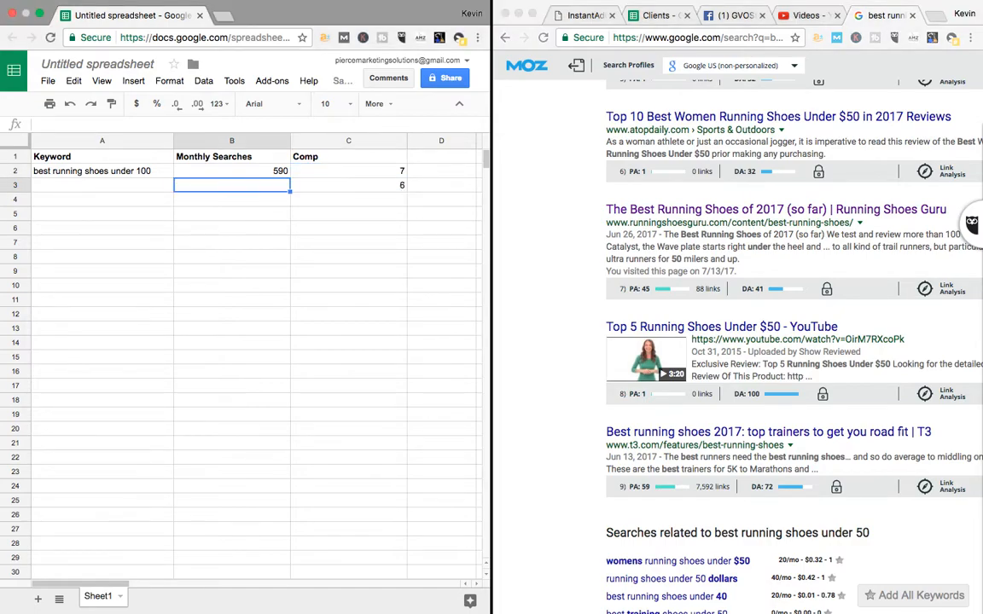
# - Fill row 3 with 'best running shoes under 50', 390 searches and Comp 6
pyautogui.write('390')
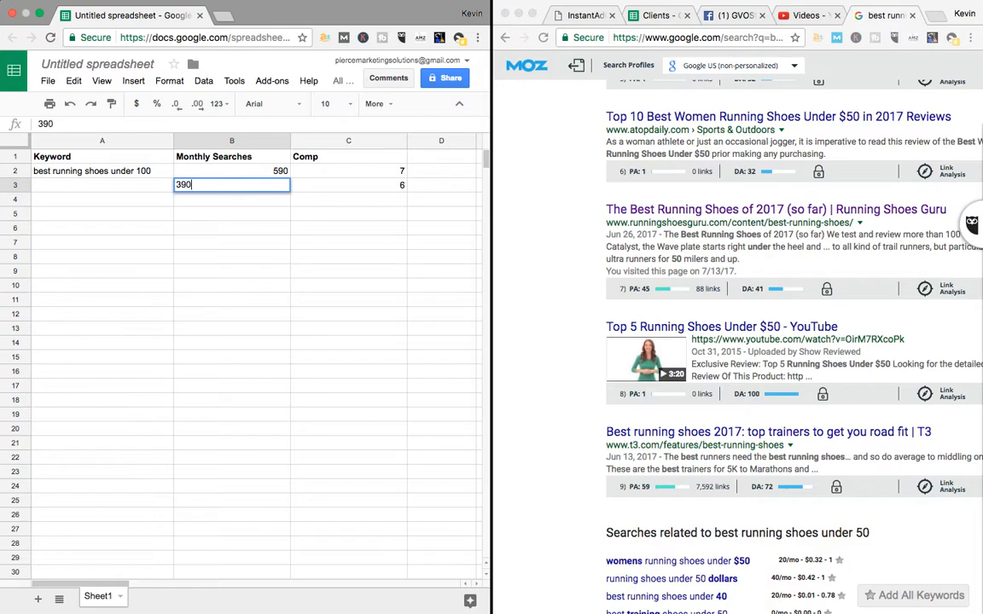
pyautogui.write('best running shoes under 100')
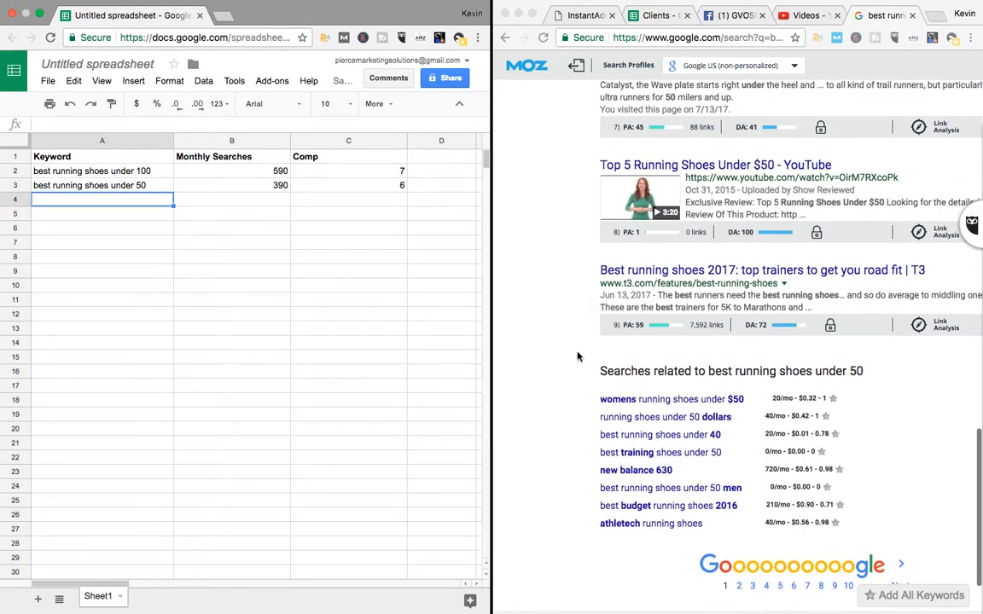
pyautogui.scroll(-3)
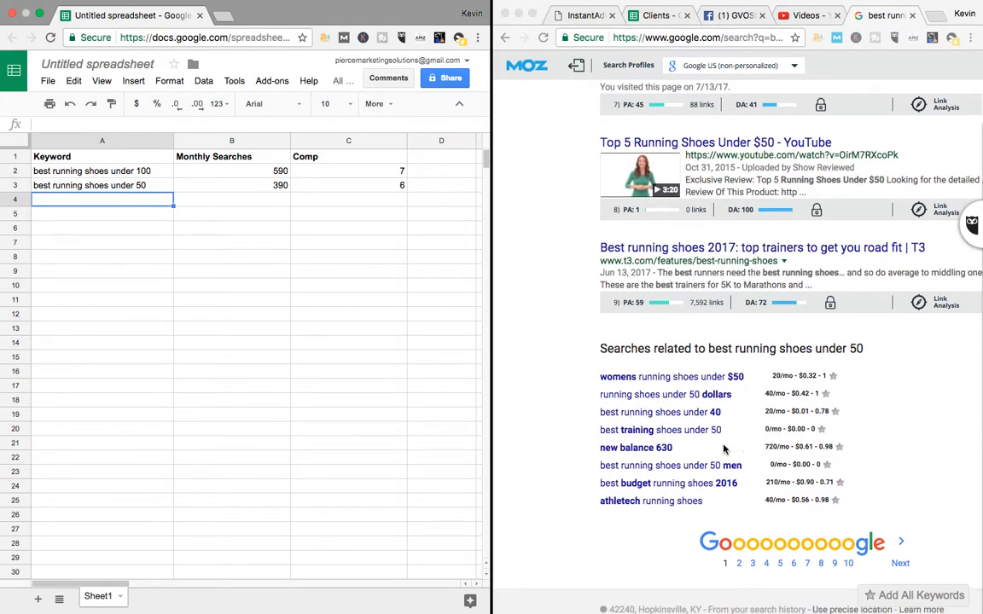
pyautogui.moveTo(733, 504)
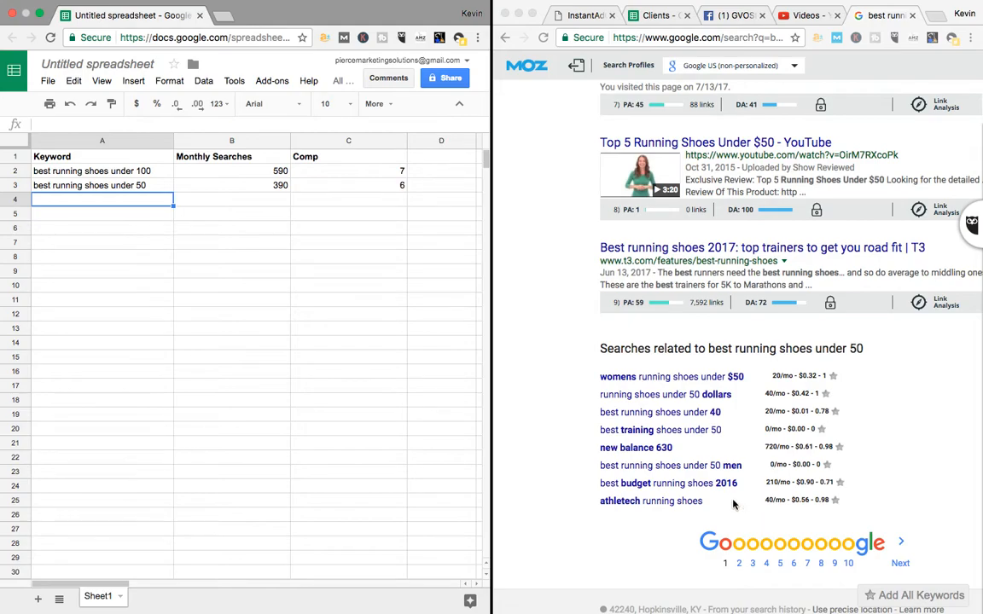
pyautogui.moveTo(668, 483)
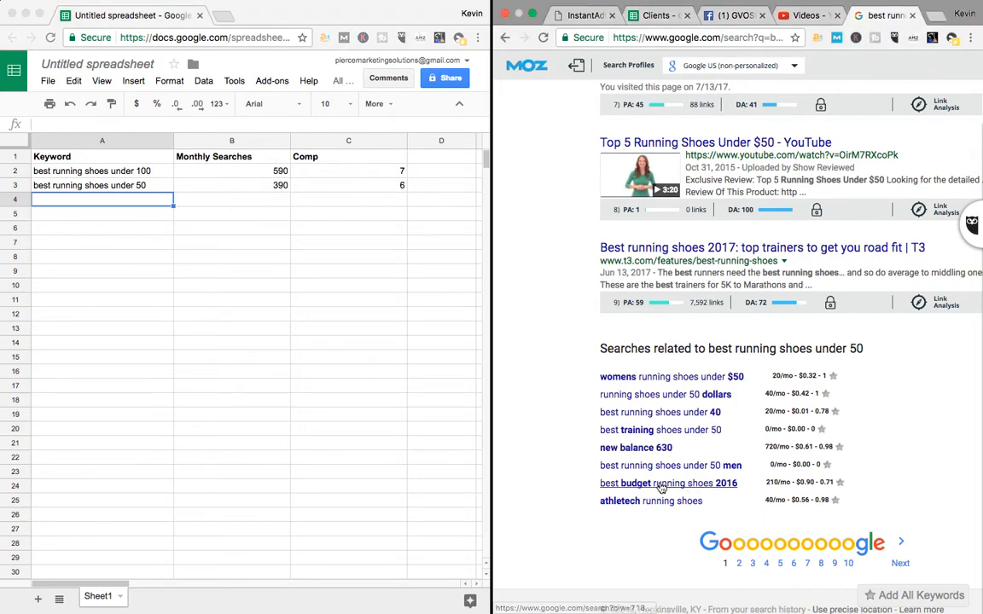
# - Search the related query 'best budget running shoes 2016' and browse its results (210/mo, 0.71)
pyautogui.click(668, 483)
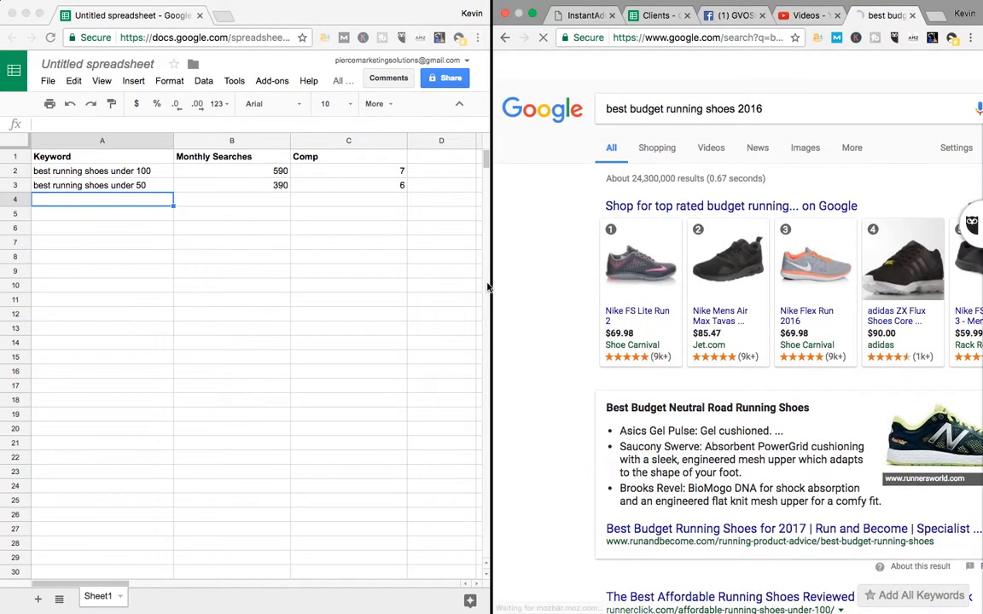
pyautogui.scroll(-3)
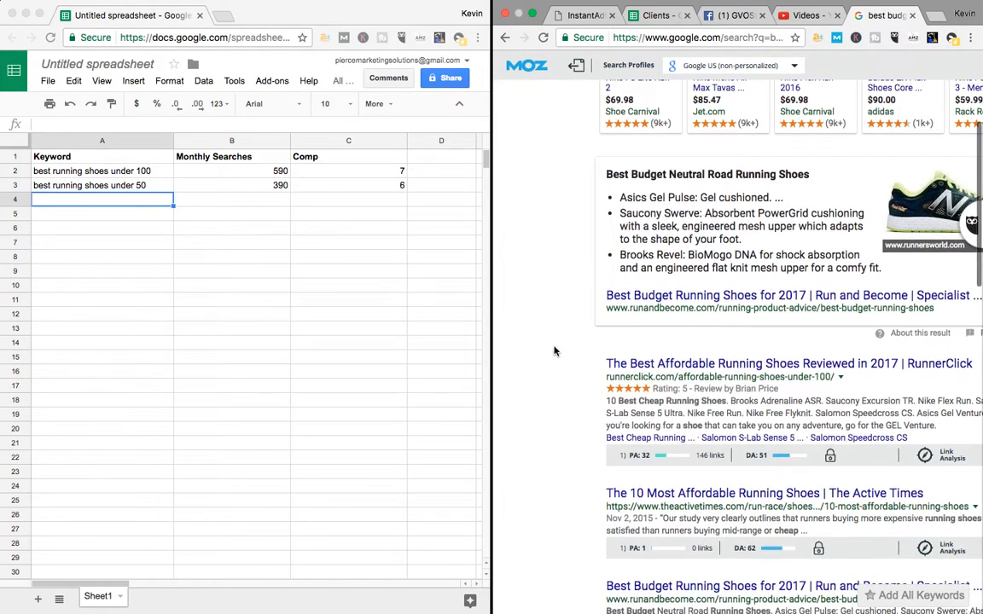
pyautogui.scroll(-3)
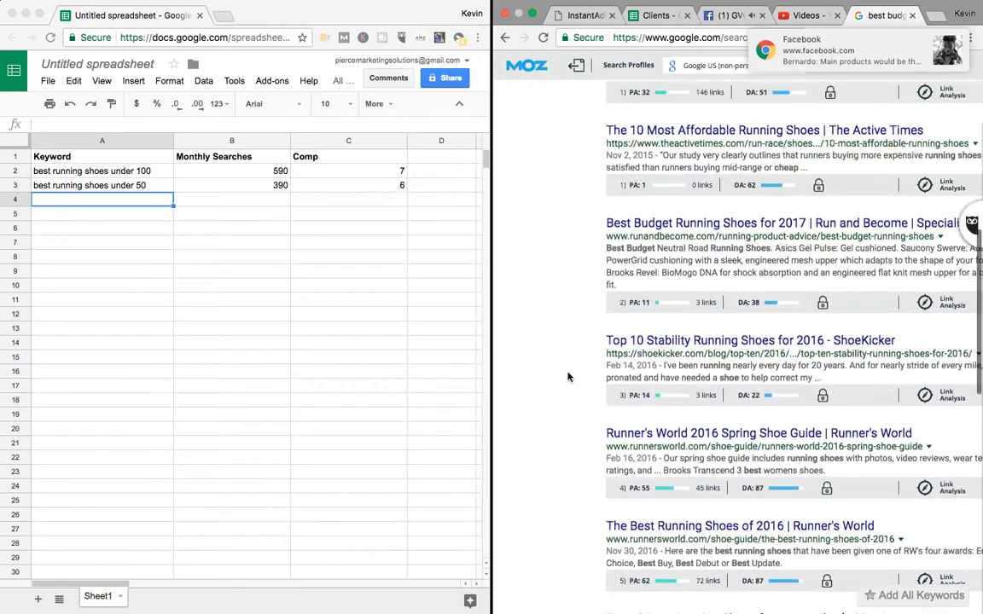
pyautogui.scroll(3)
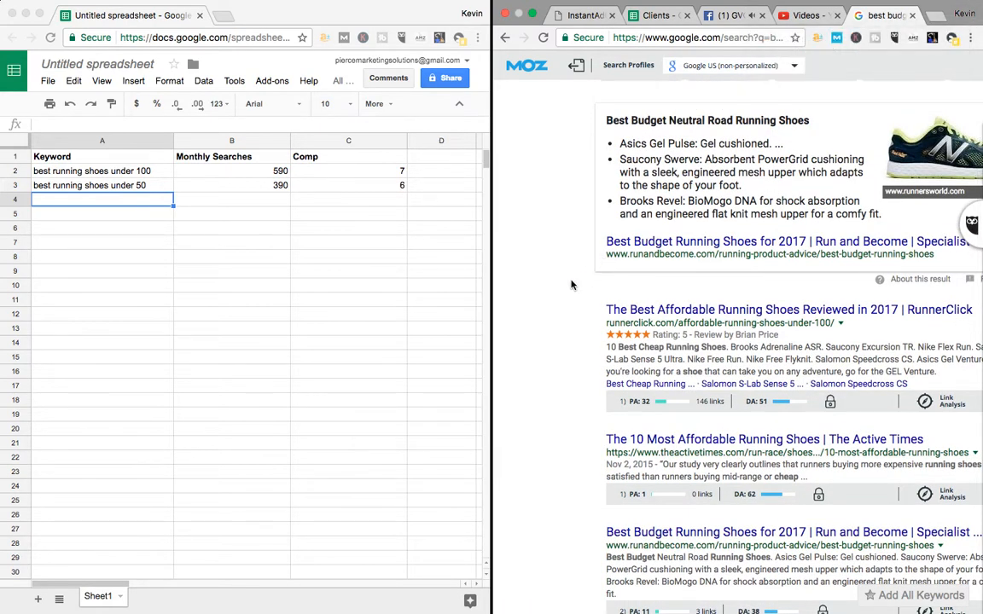
pyautogui.scroll(3)
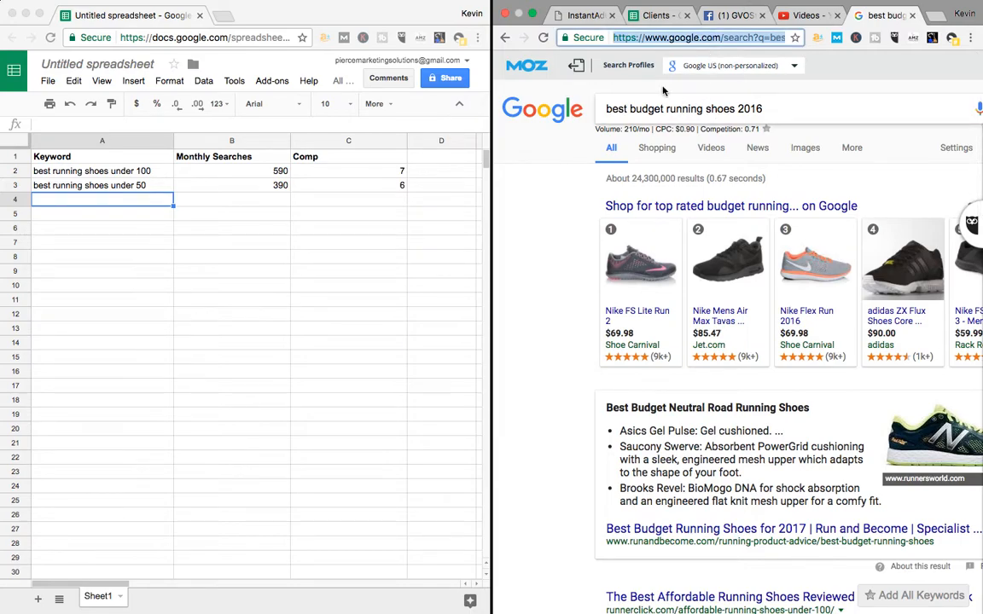
# - Open ubersuggest.io from a Google search and request suggestions for 'best running shoes'
pyautogui.write('ubersugg')
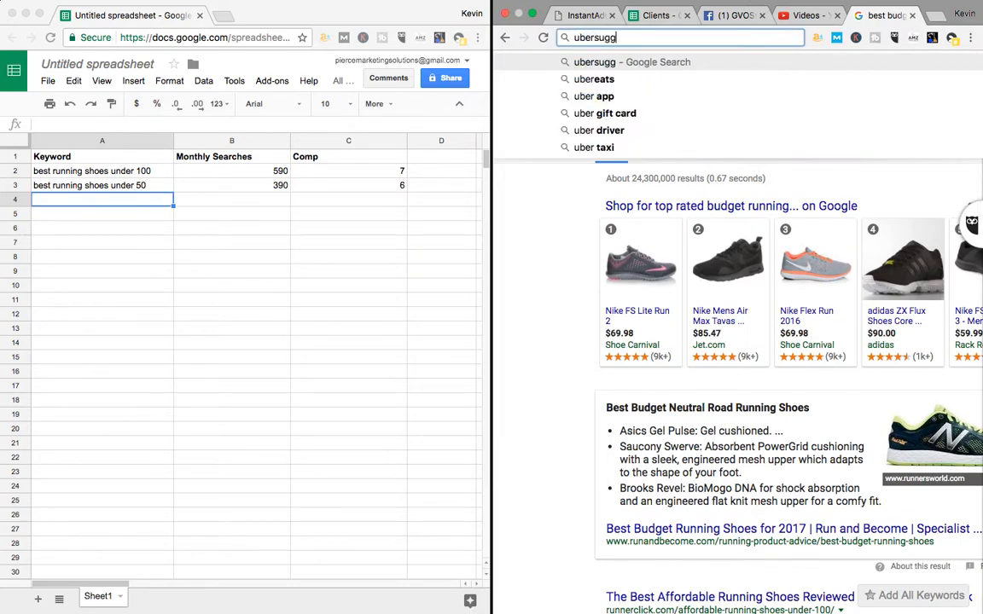
pyautogui.press('Return')
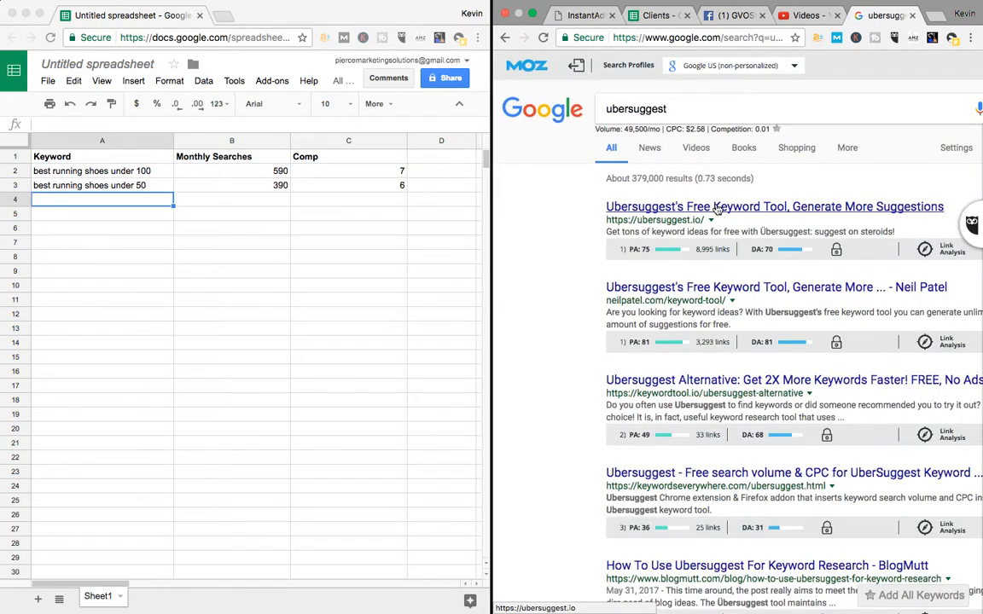
pyautogui.click(774, 207)
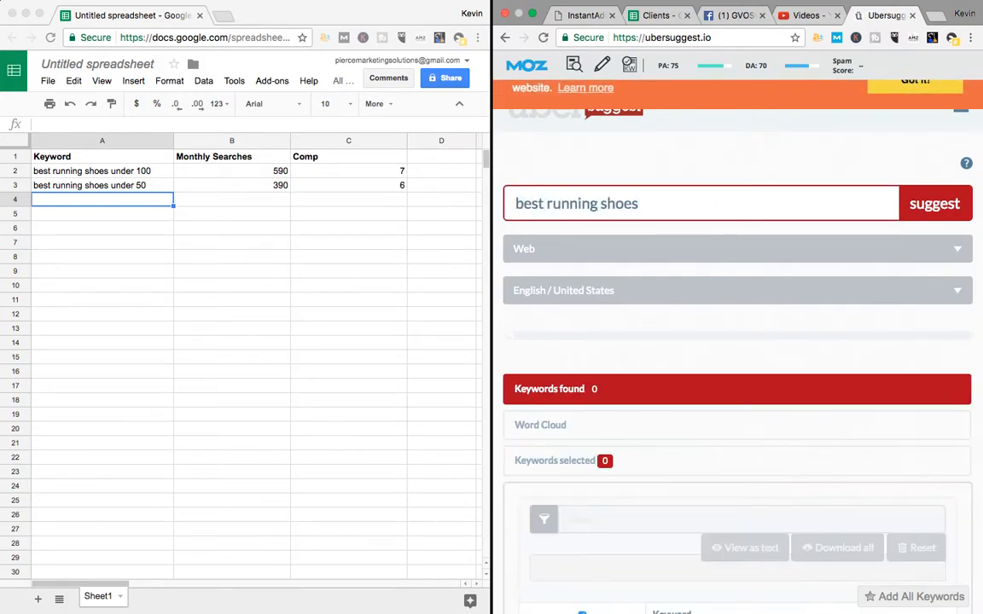
pyautogui.click(935, 203)
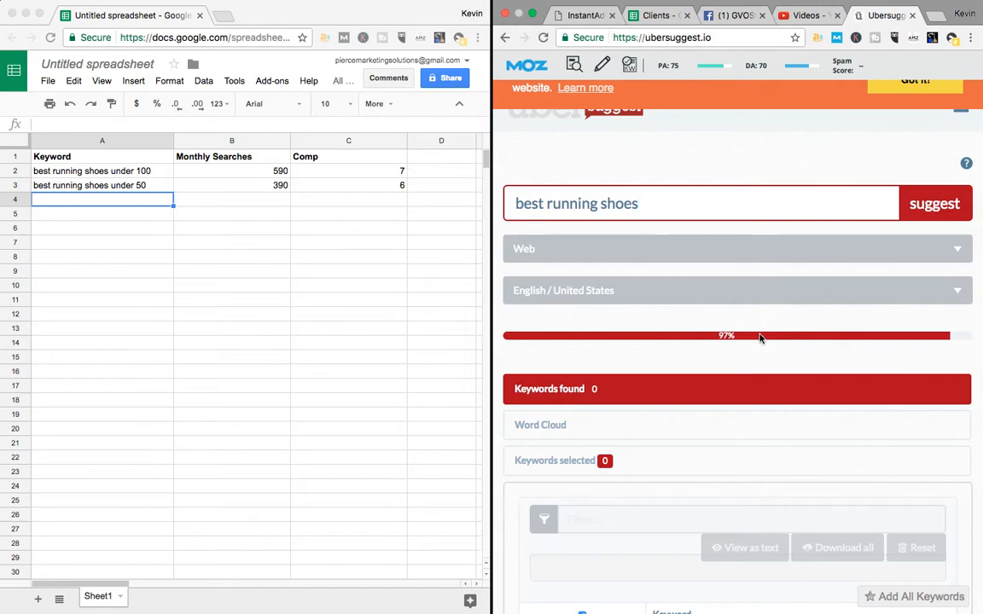
pyautogui.moveTo(781, 352)
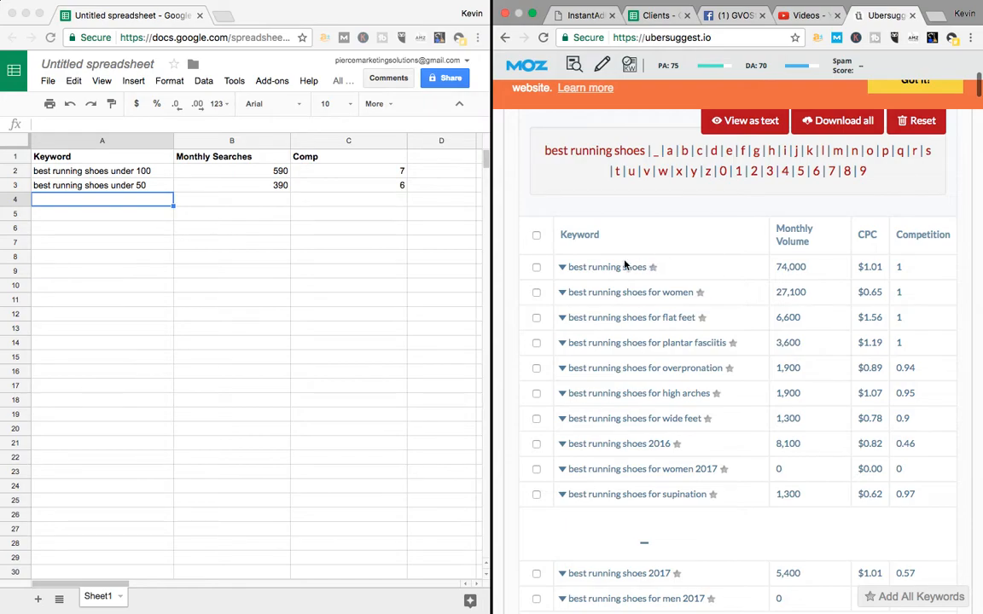
pyautogui.scroll(-3)
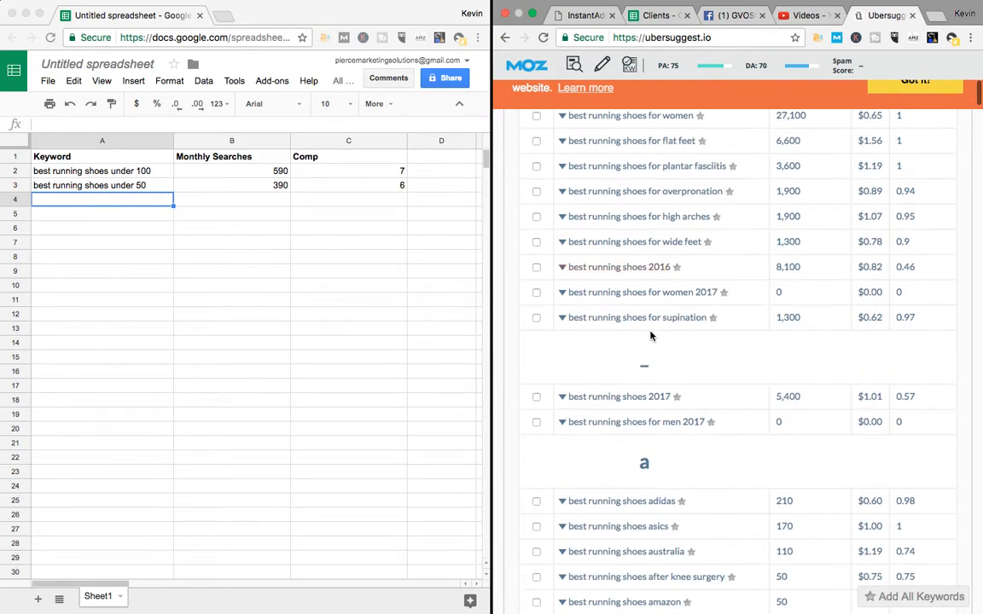
pyautogui.scroll(-3)
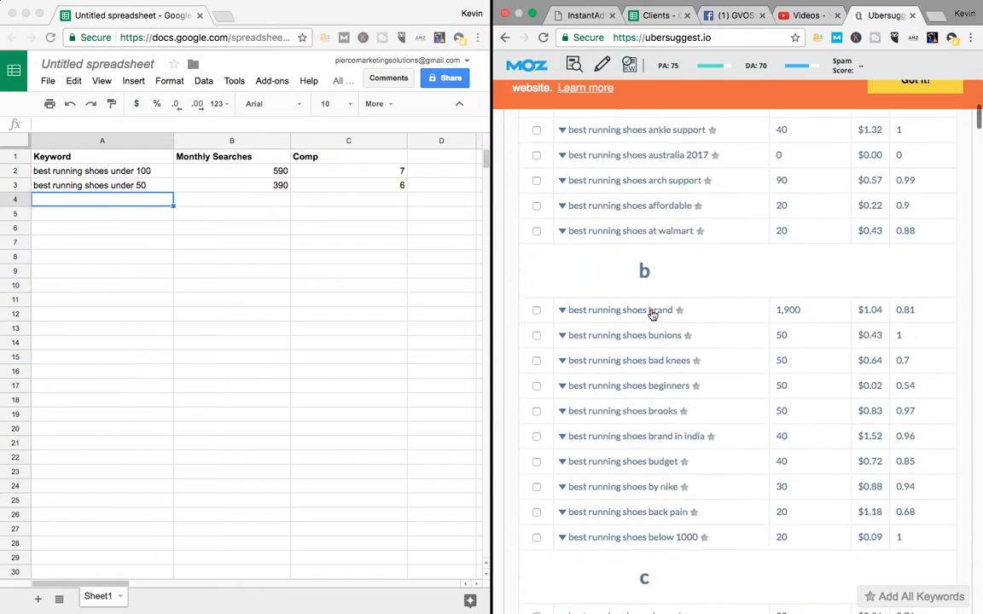
pyautogui.scroll(-3)
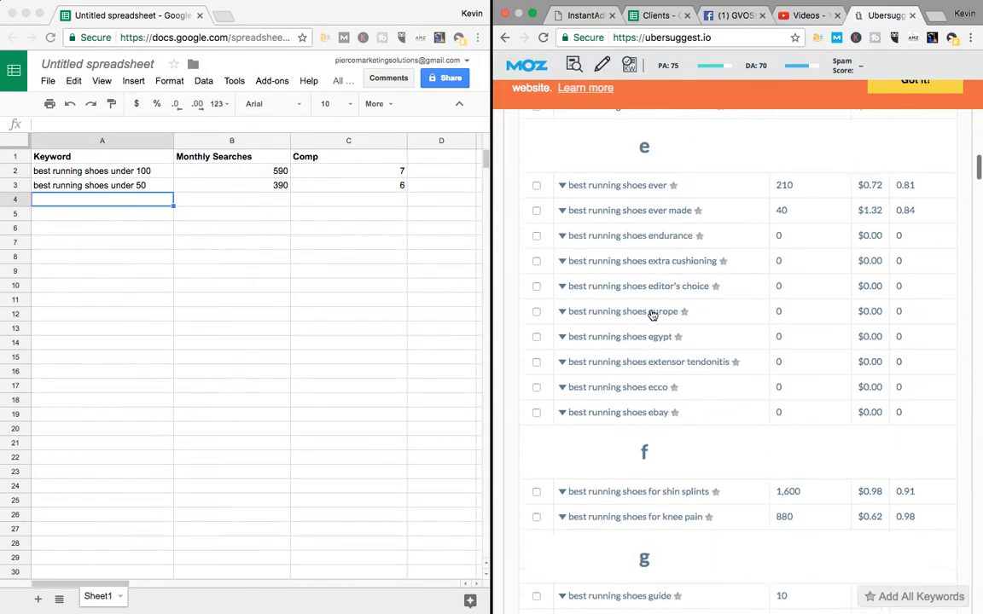
pyautogui.scroll(-3)
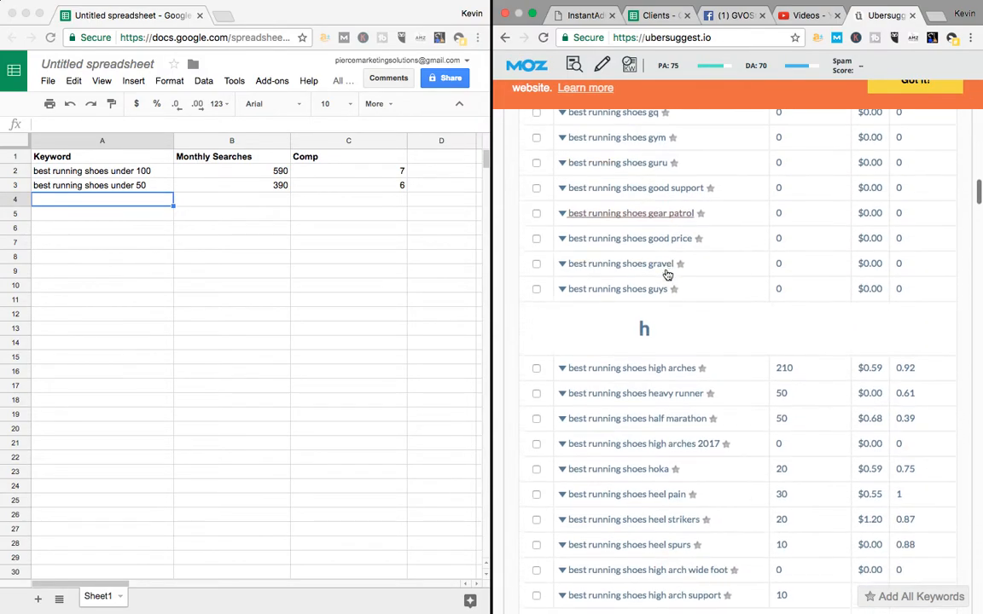
pyautogui.scroll(3)
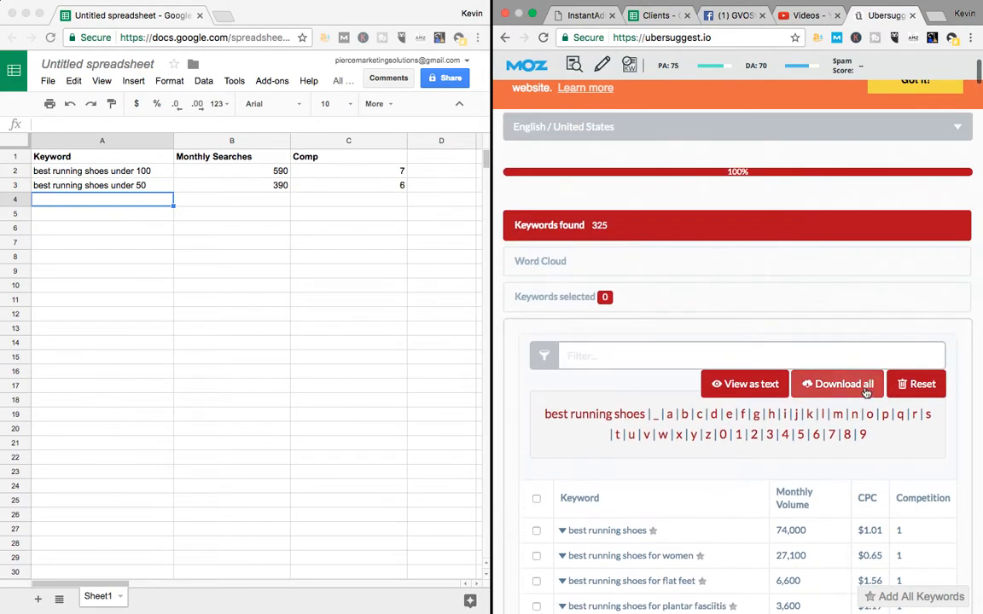
pyautogui.scroll(-3)
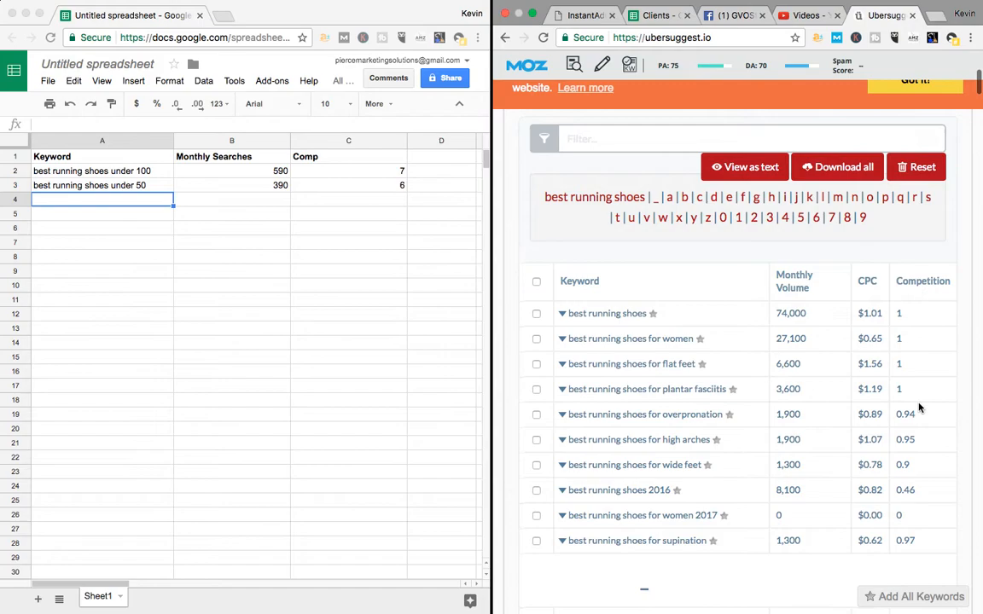
pyautogui.scroll(-3)
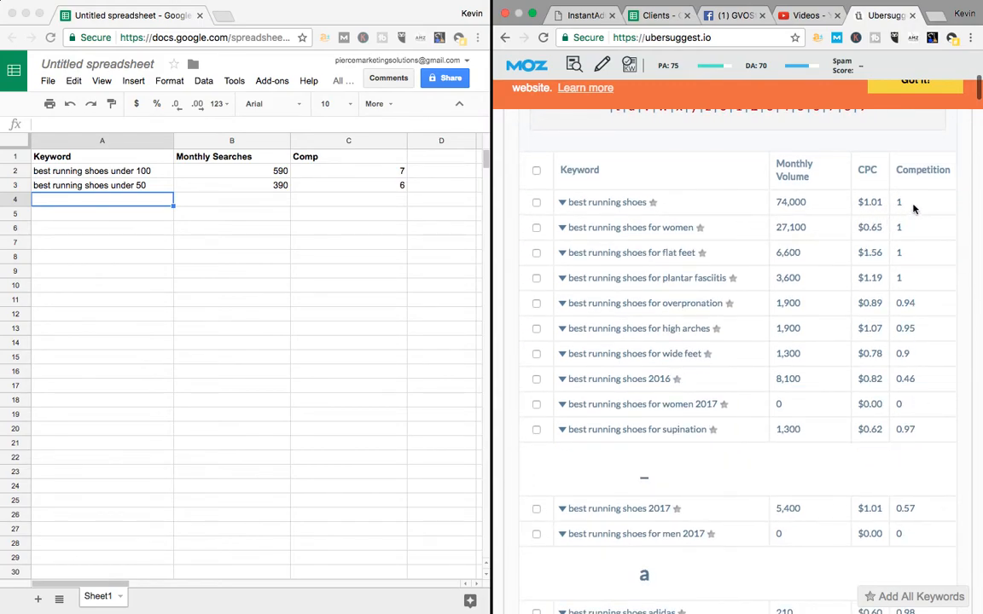
pyautogui.moveTo(905, 413)
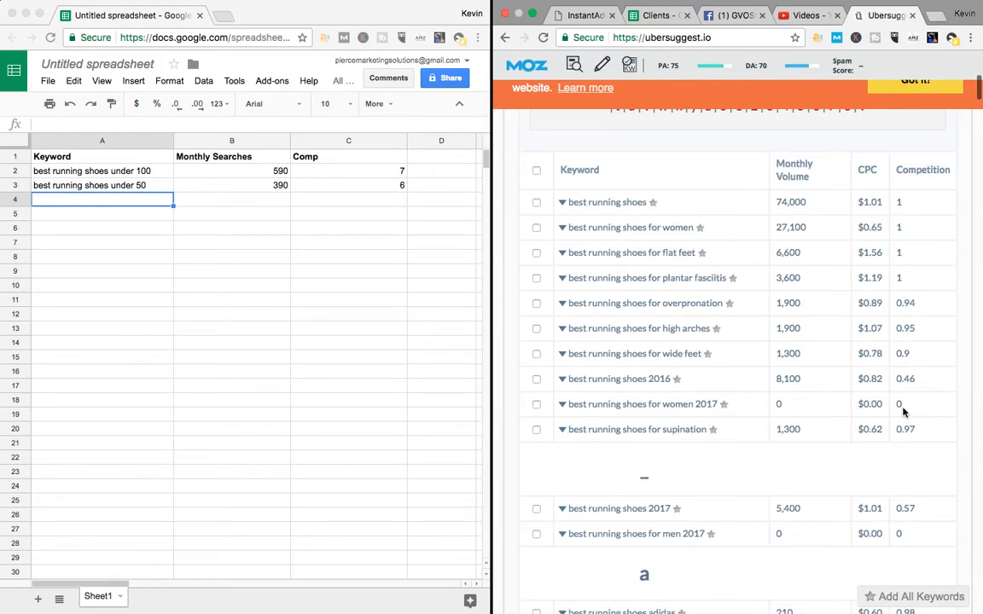
pyautogui.moveTo(602, 409)
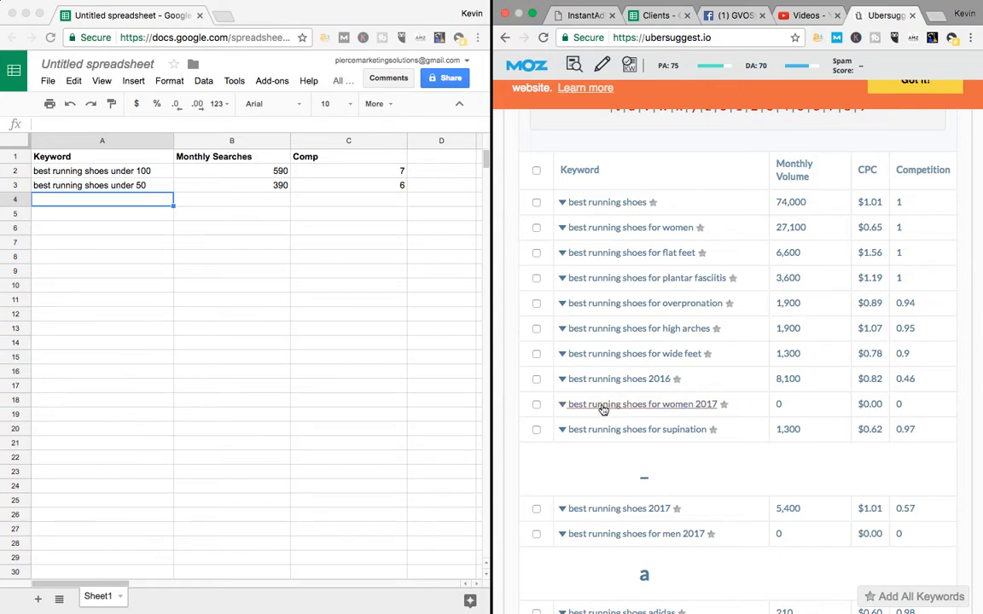
pyautogui.moveTo(908, 413)
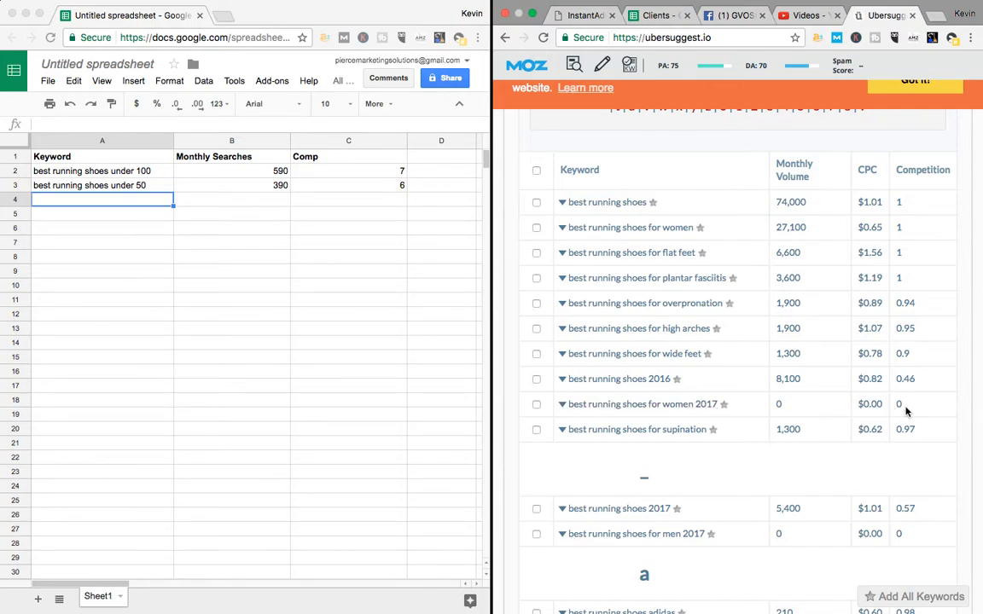
pyautogui.moveTo(656, 296)
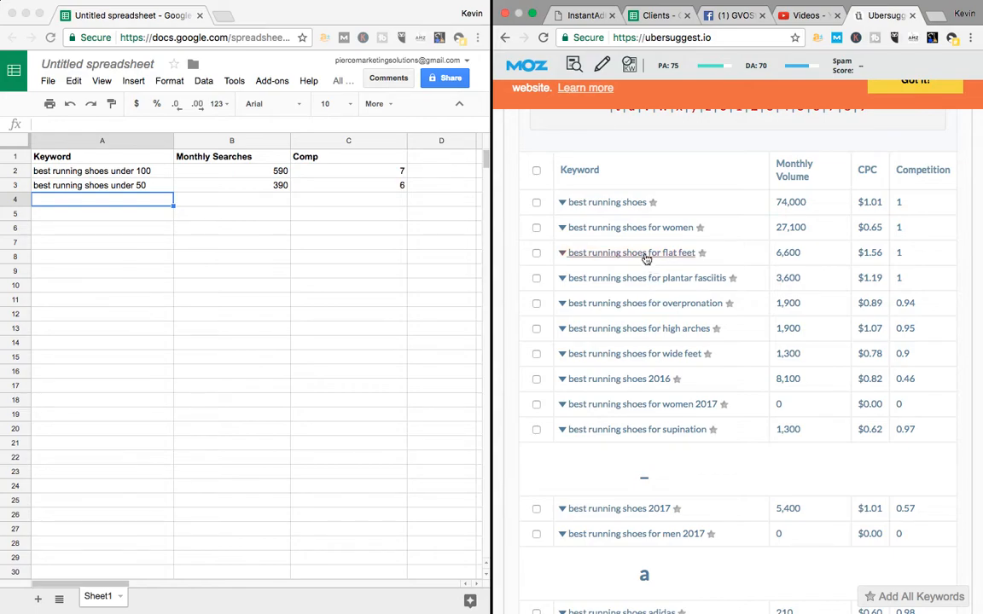
pyautogui.scroll(-3)
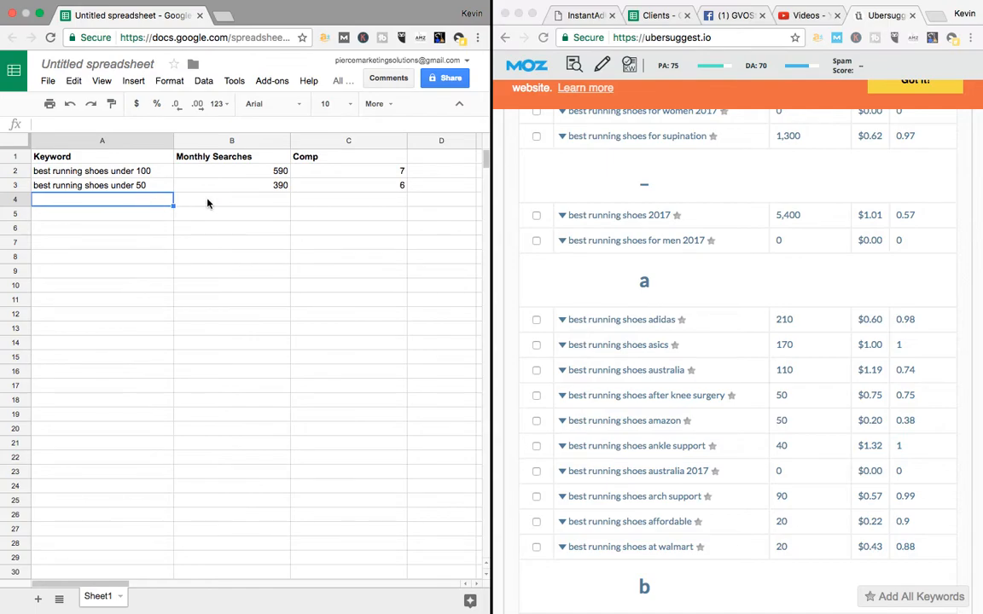
pyautogui.moveTo(246, 211)
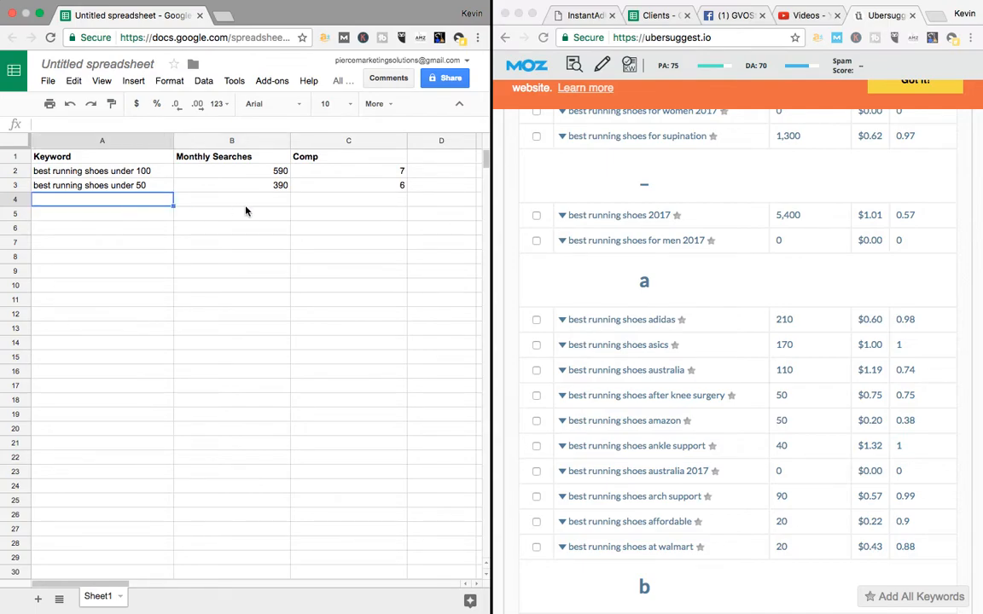
pyautogui.moveTo(147, 212)
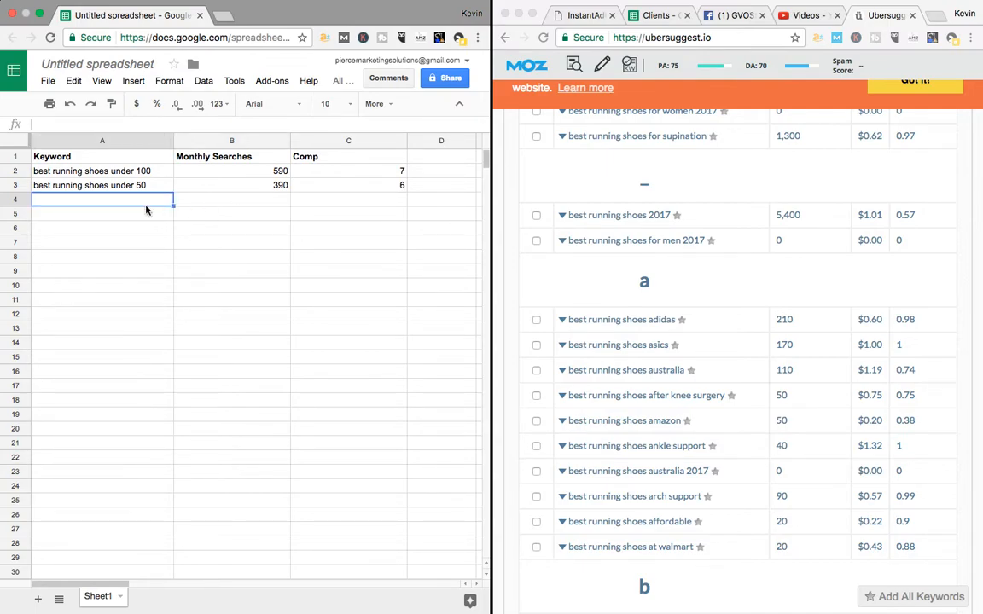
pyautogui.moveTo(204, 200)
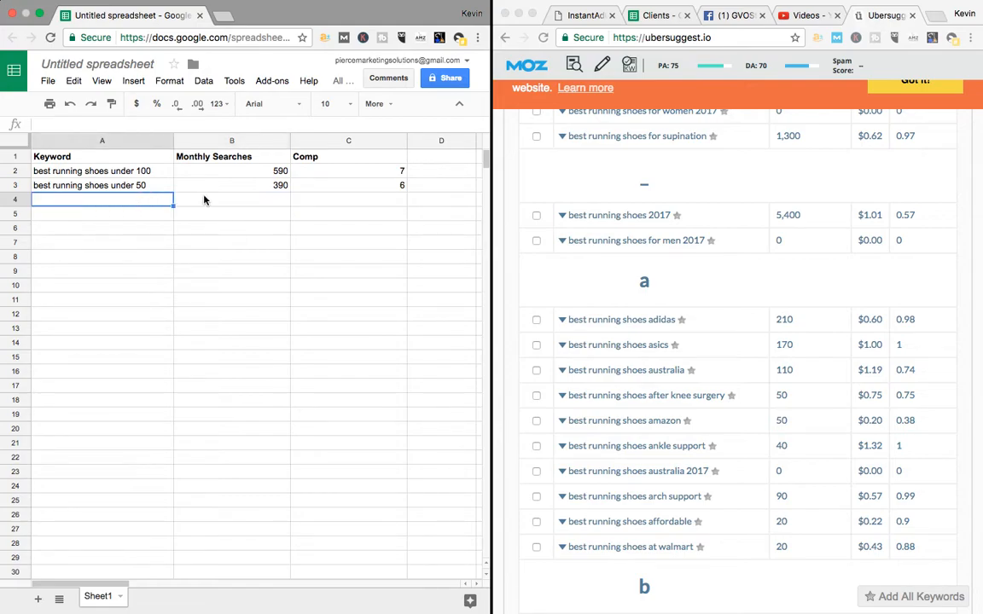
pyautogui.click(231, 199)
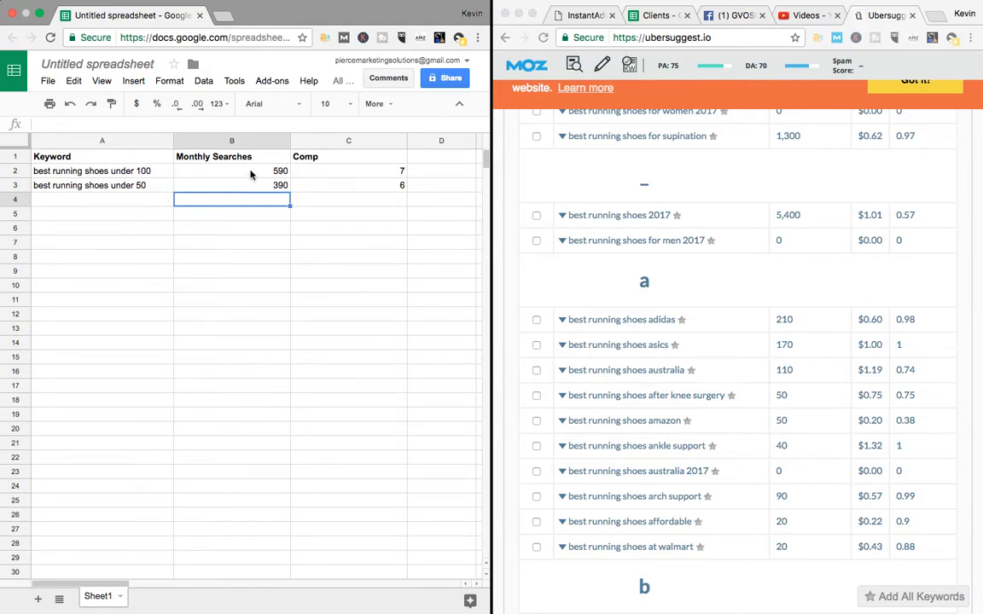
pyautogui.moveTo(300, 278)
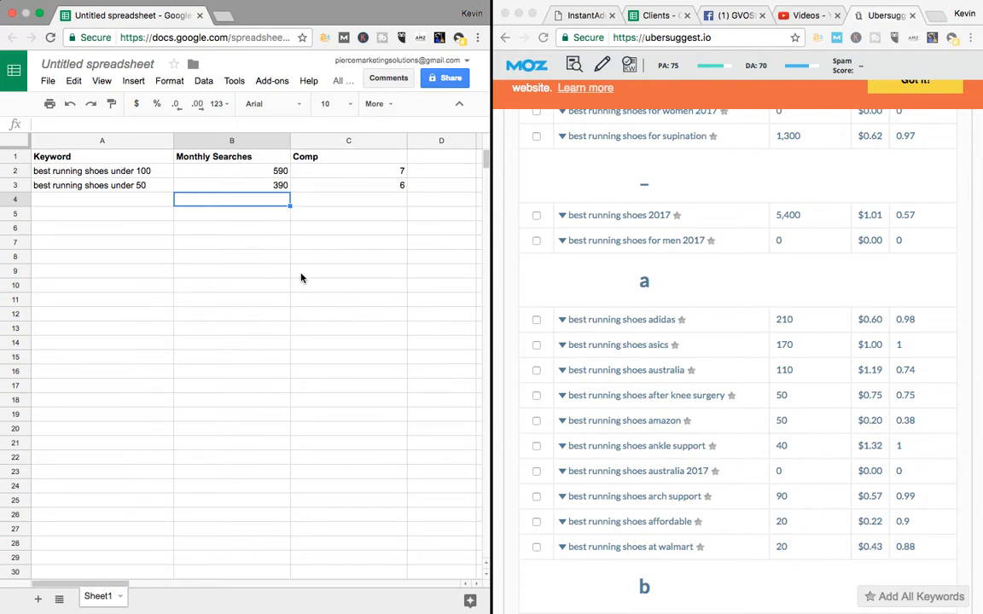
pyautogui.click(101, 199)
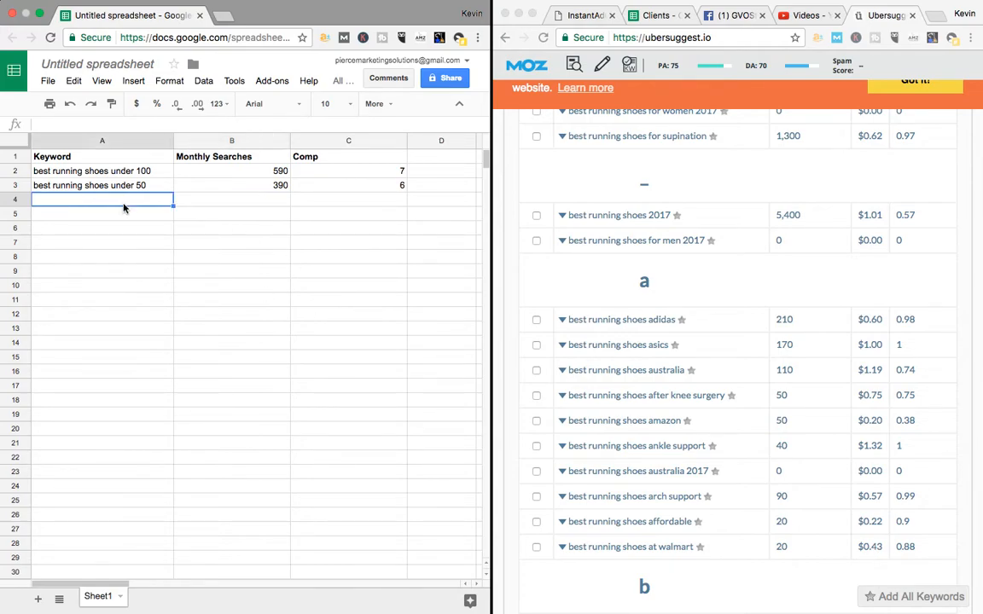
pyautogui.moveTo(331, 252)
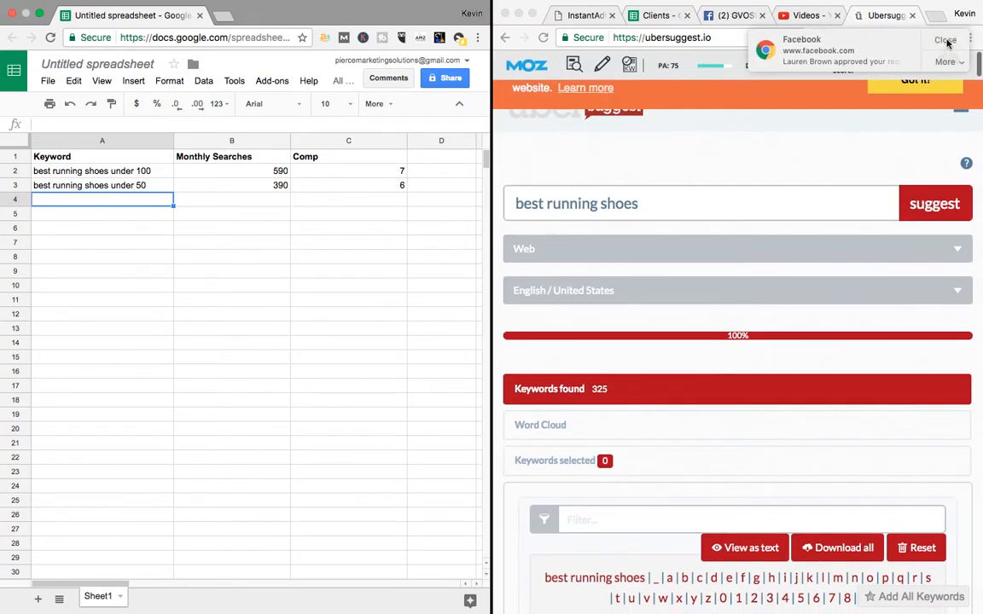
pyautogui.click(945, 40)
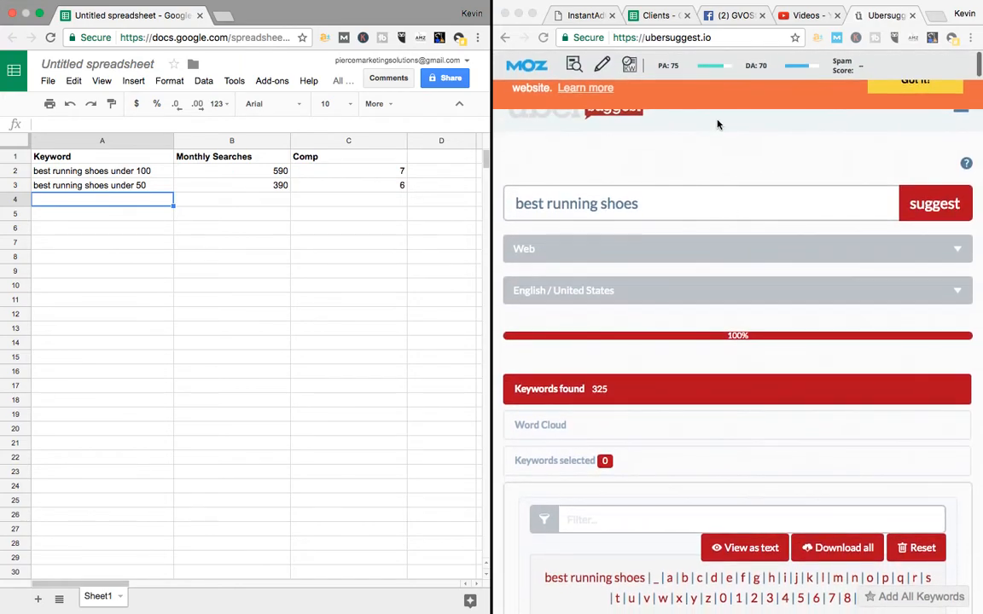
pyautogui.scroll(-3)
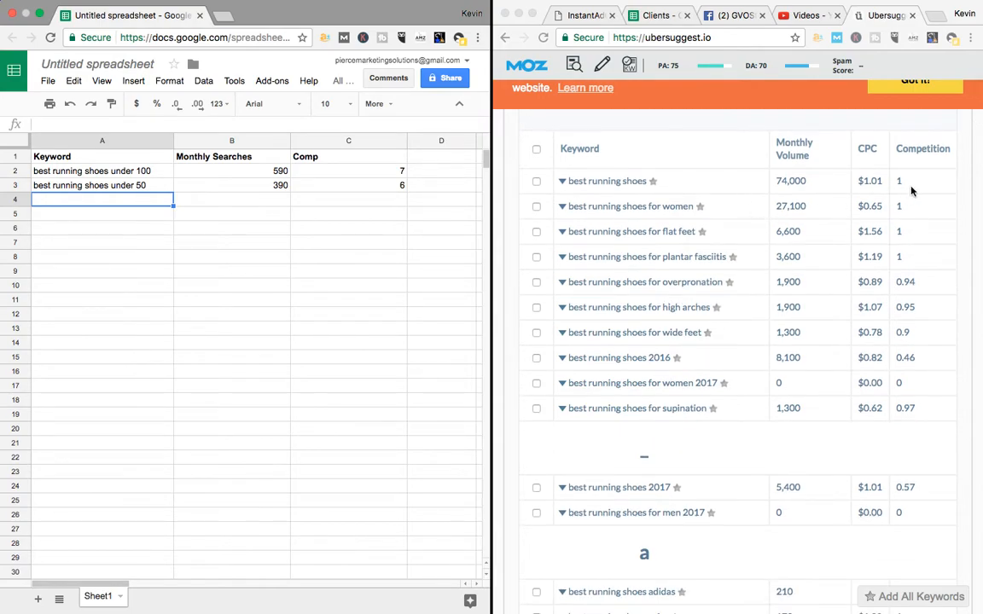
pyautogui.moveTo(902, 237)
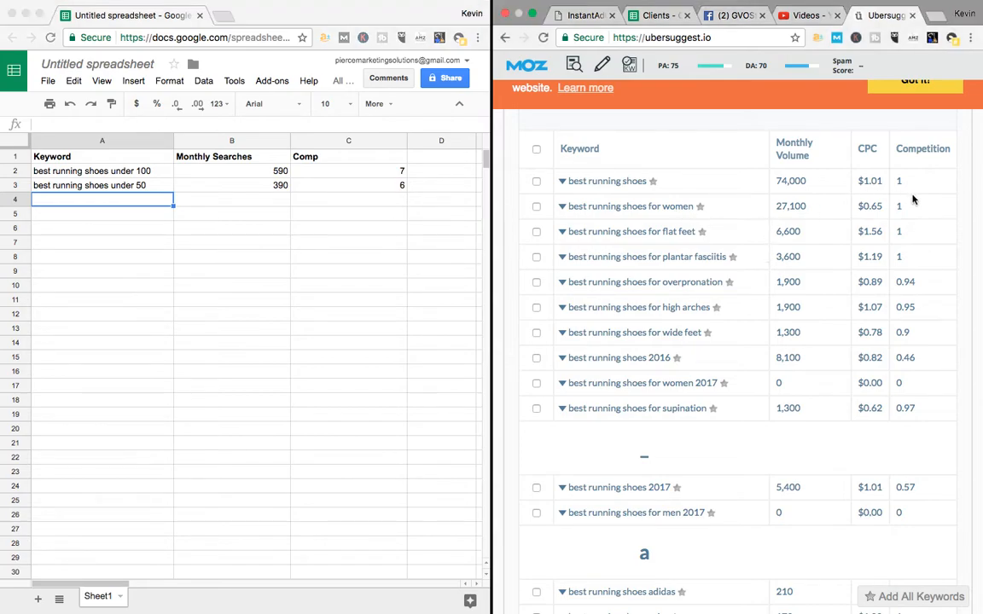
pyautogui.scroll(3)
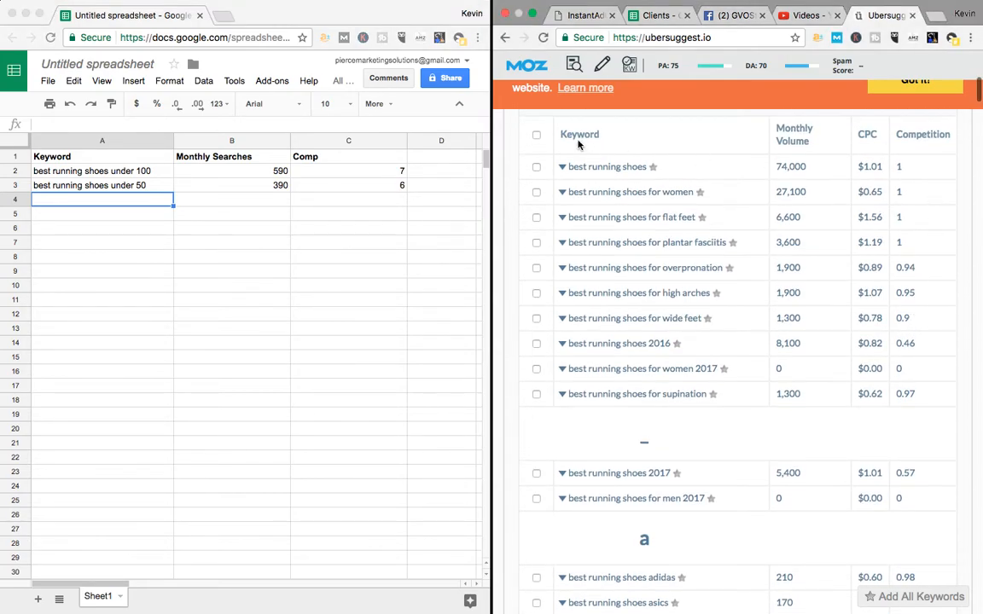
pyautogui.moveTo(418, 291)
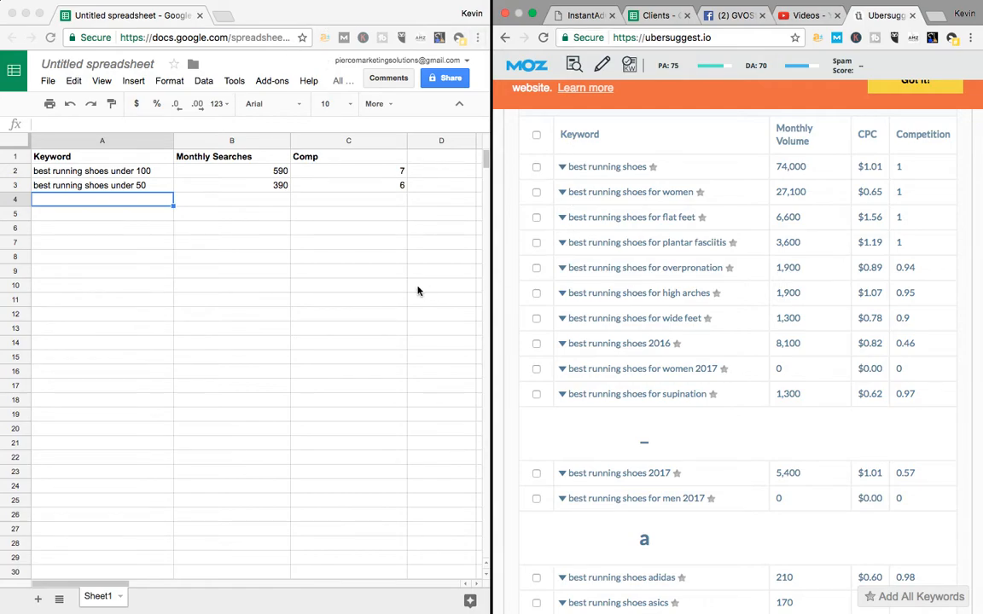
pyautogui.moveTo(222, 282)
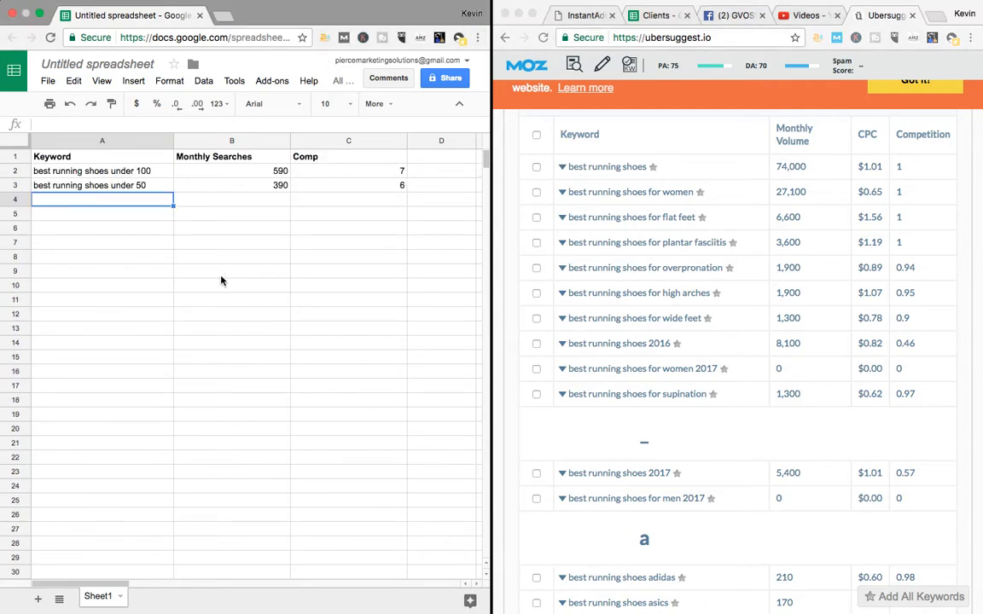
pyautogui.moveTo(273, 189)
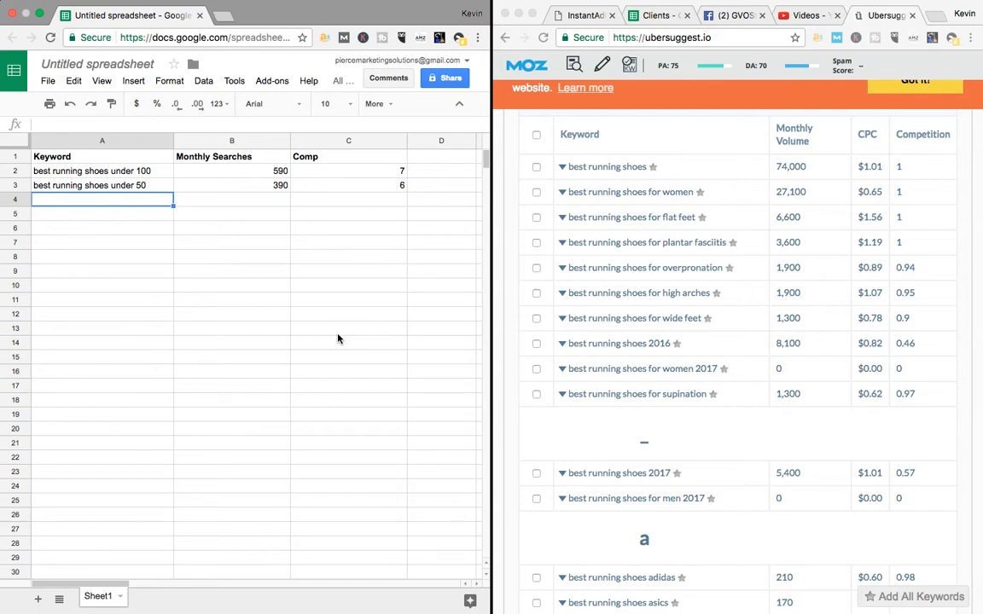
pyautogui.moveTo(305, 323)
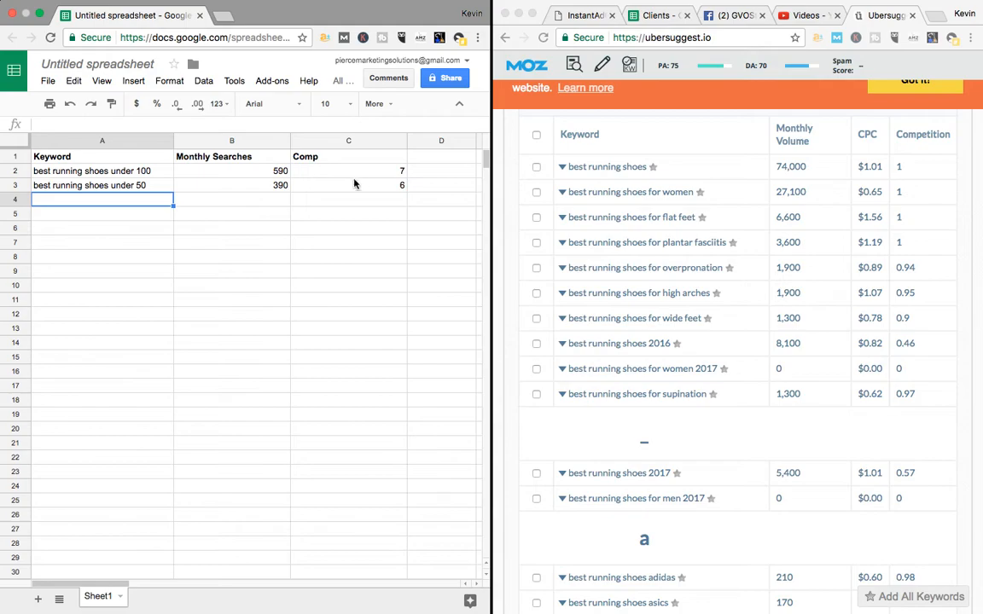
pyautogui.moveTo(368, 283)
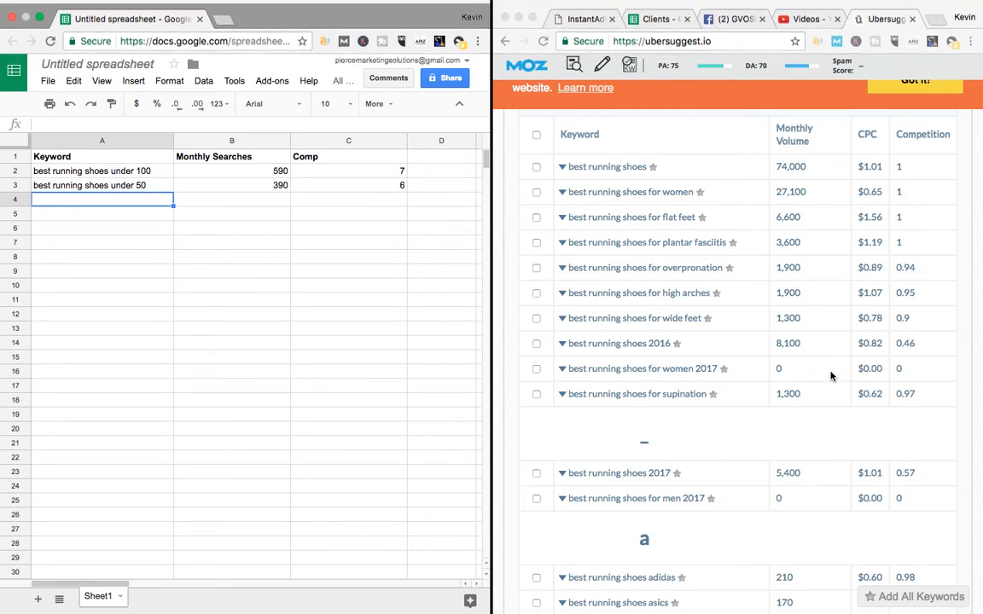
pyautogui.moveTo(614, 386)
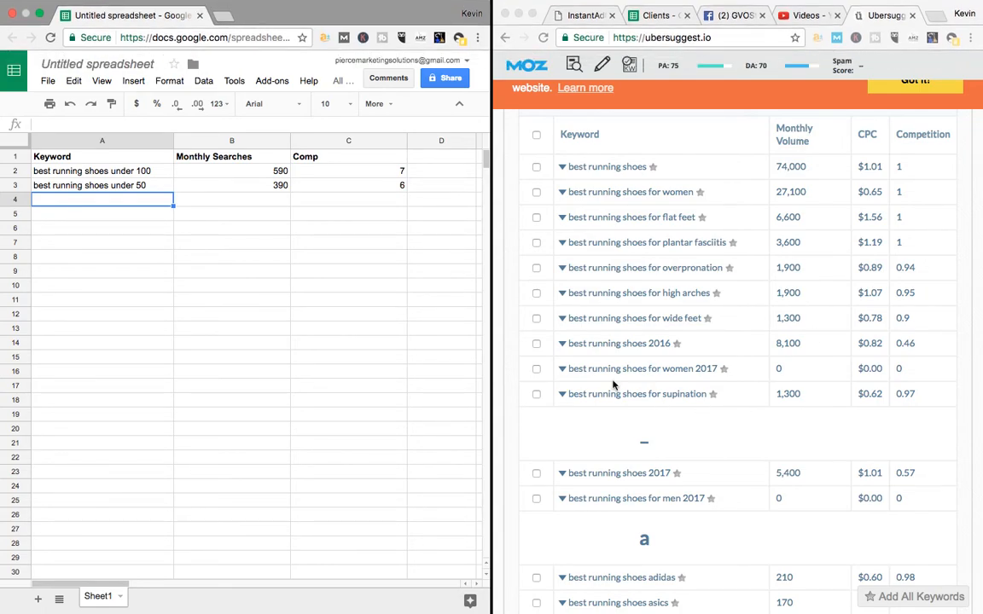